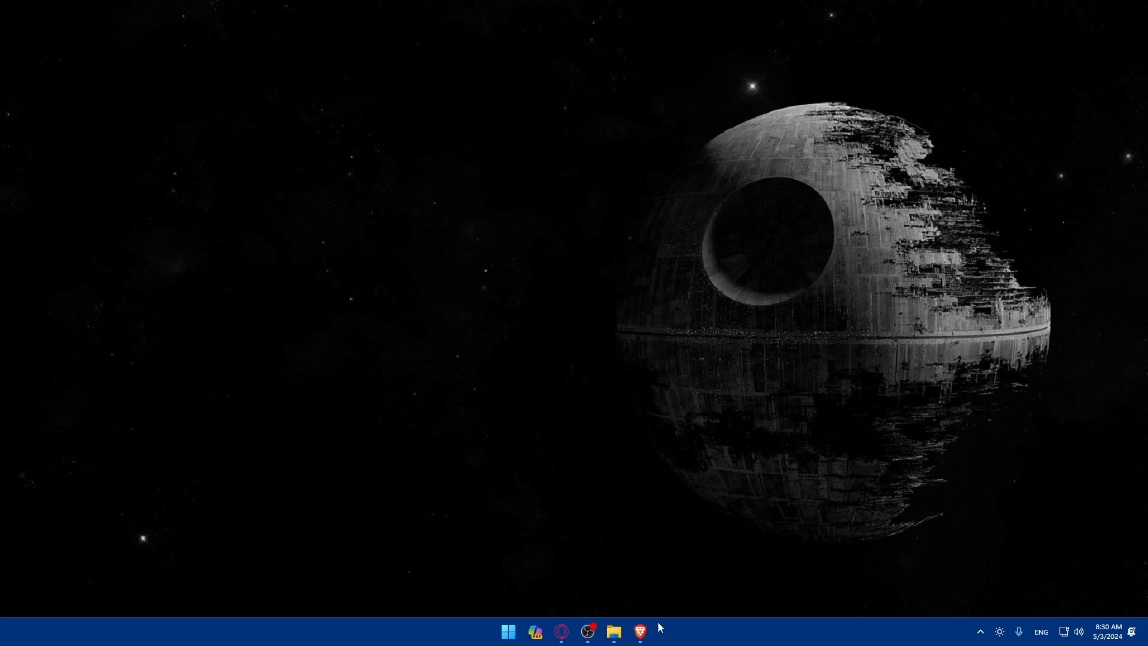
Launch Brave and load gohighlevel.com, then mailgun.com in a second tab.
click(639, 631)
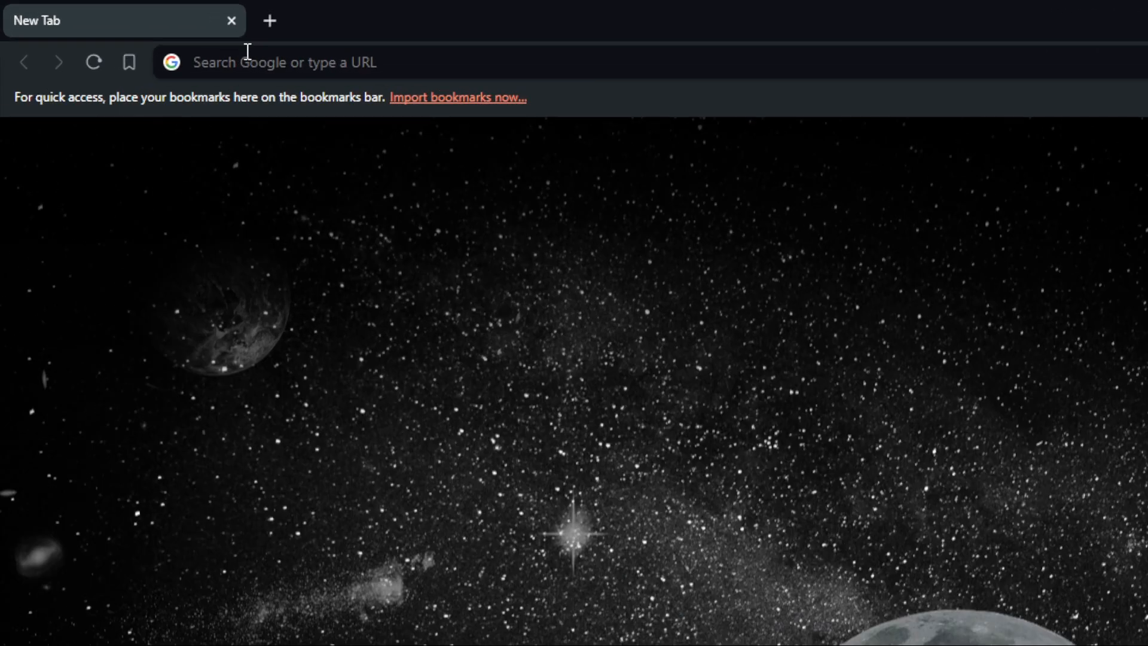
text(godaddy.com)
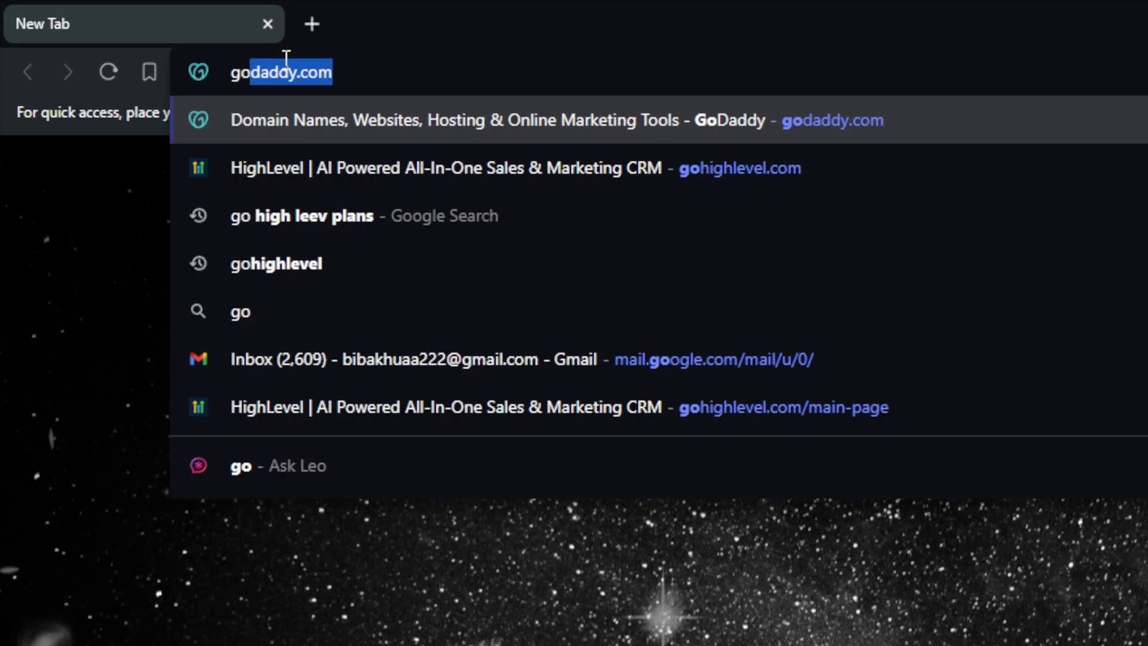
text(gohighleevel.co)
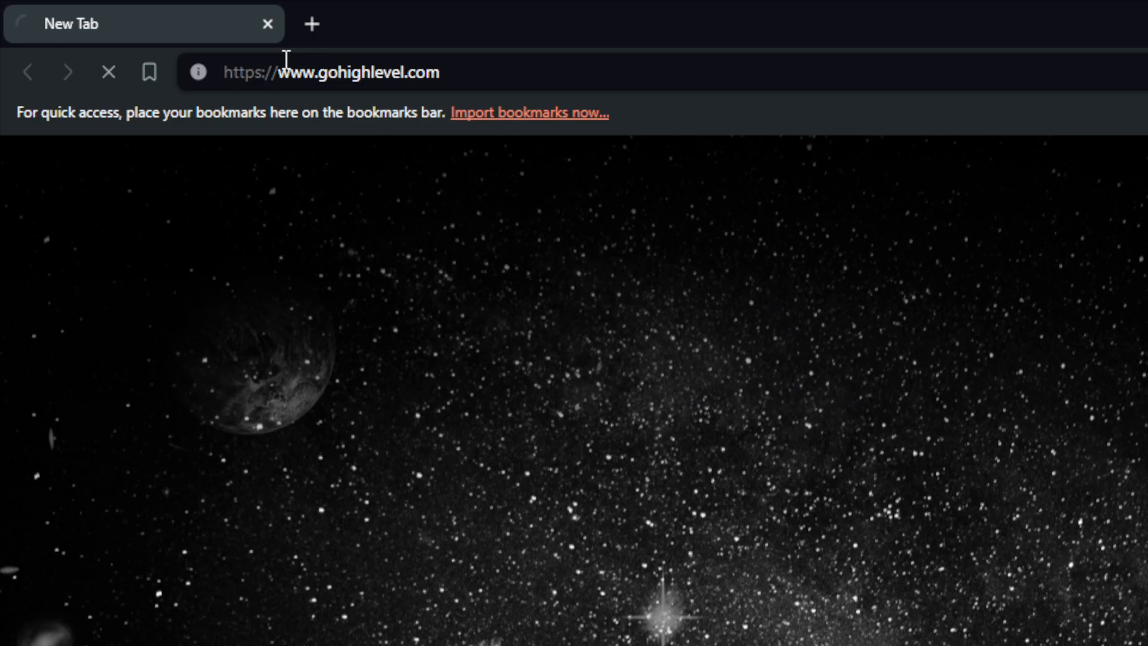
text(mailgun)
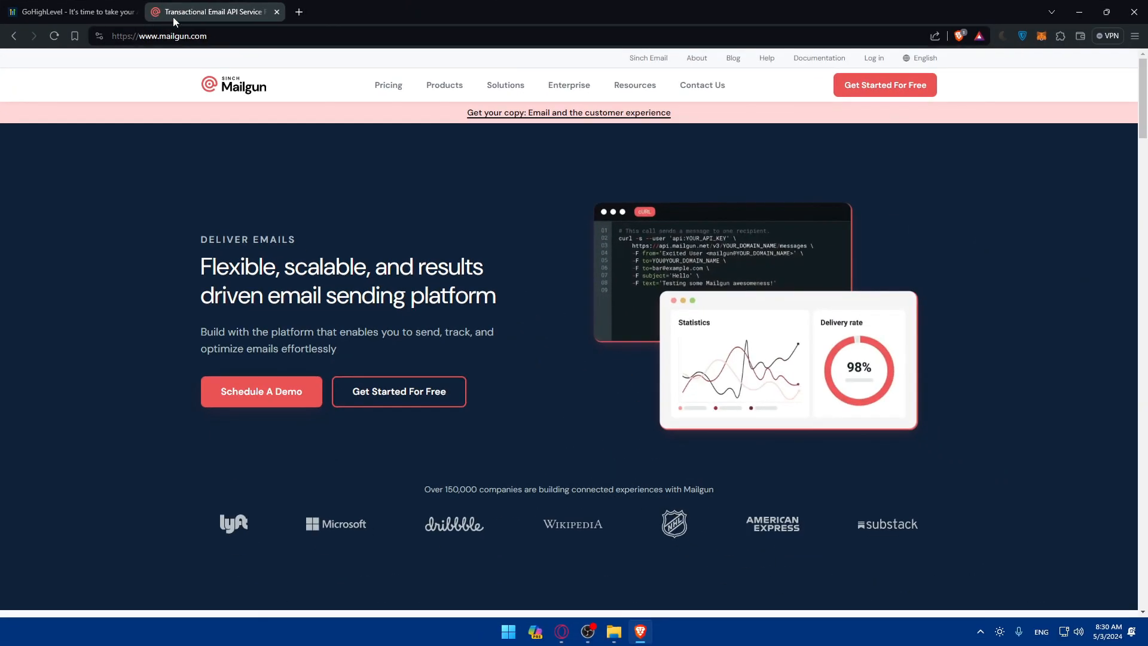
Glance at the GoHighLevel tab, then view Mailgun's Log In and Sign up pages and close them.
click(69, 12)
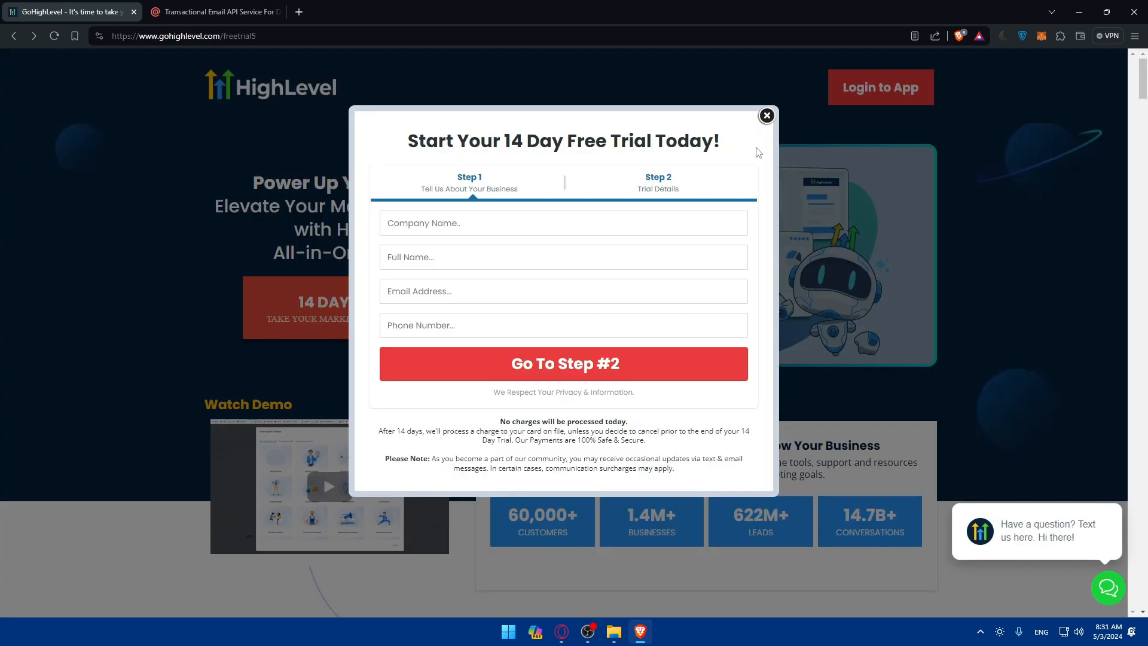
click(214, 12)
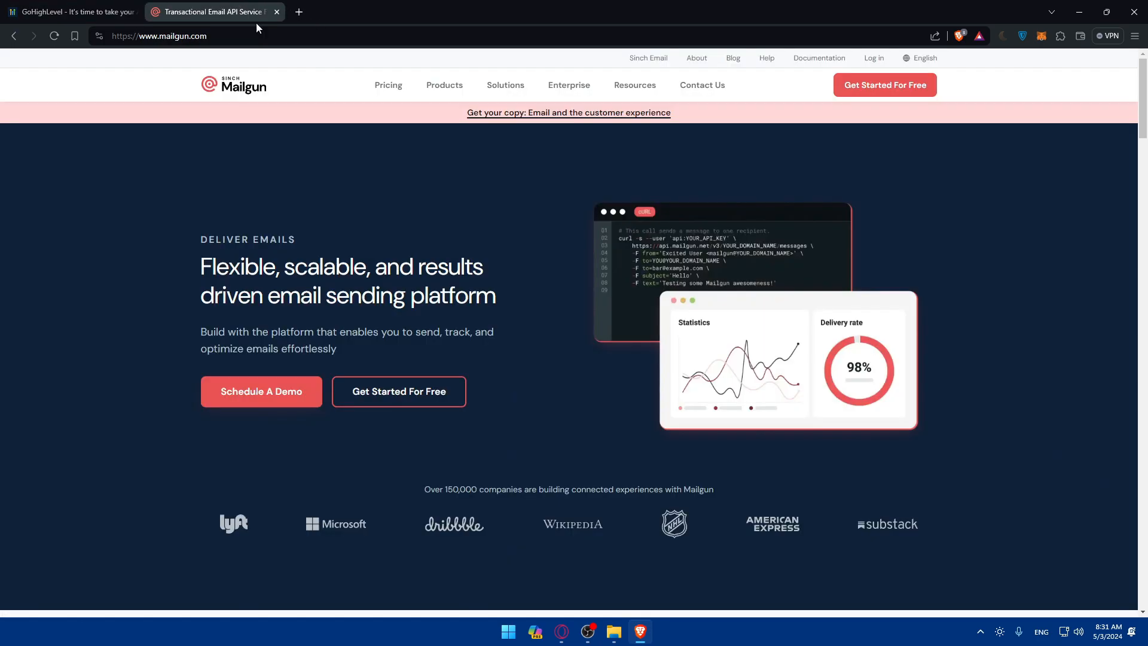
click(873, 58)
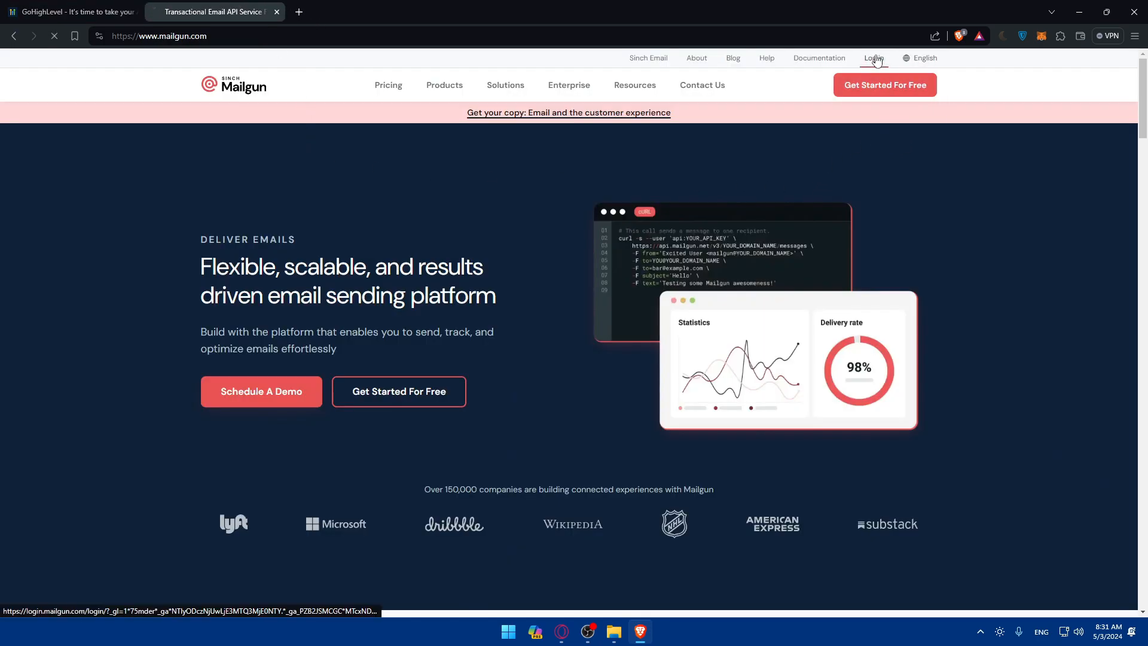
click(872, 58)
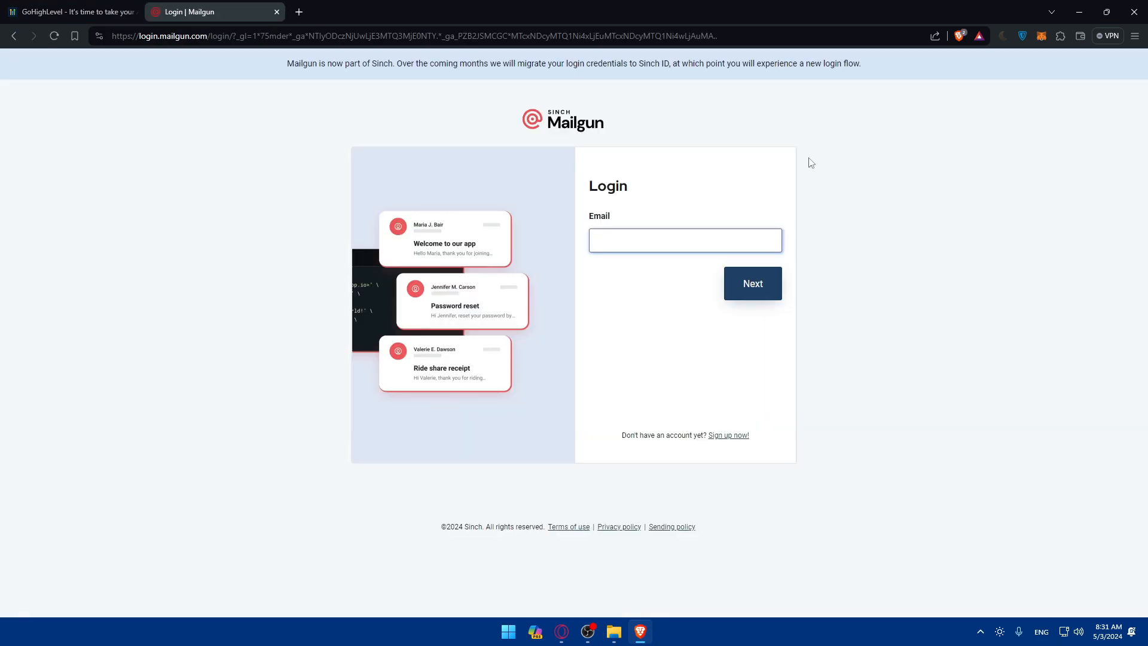
click(727, 434)
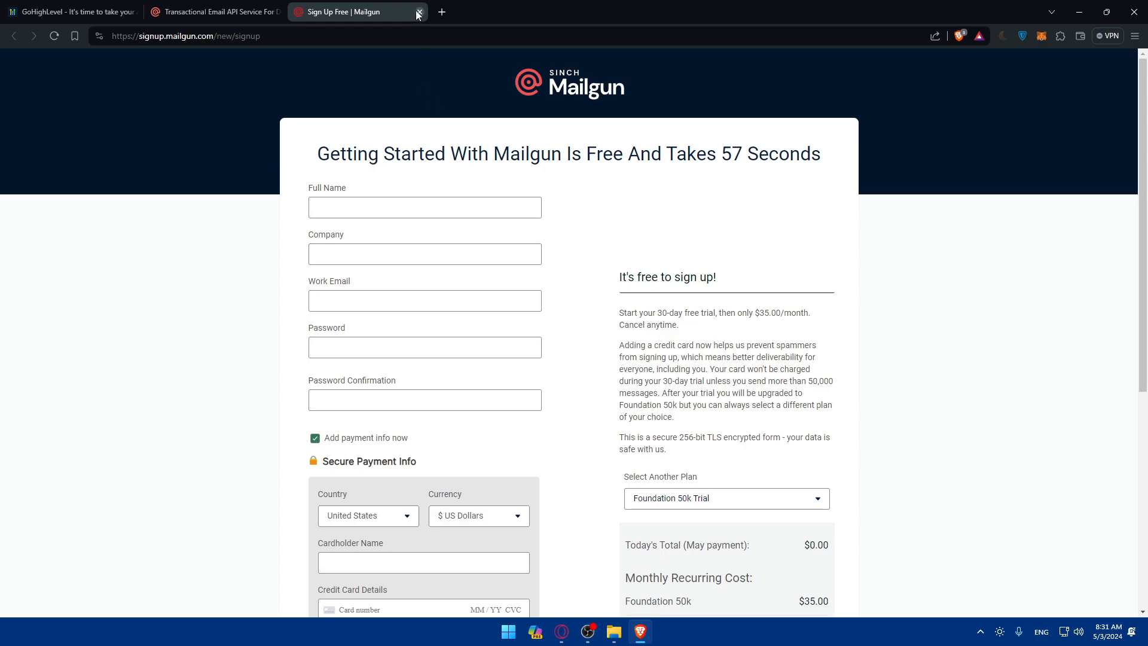
click(418, 12)
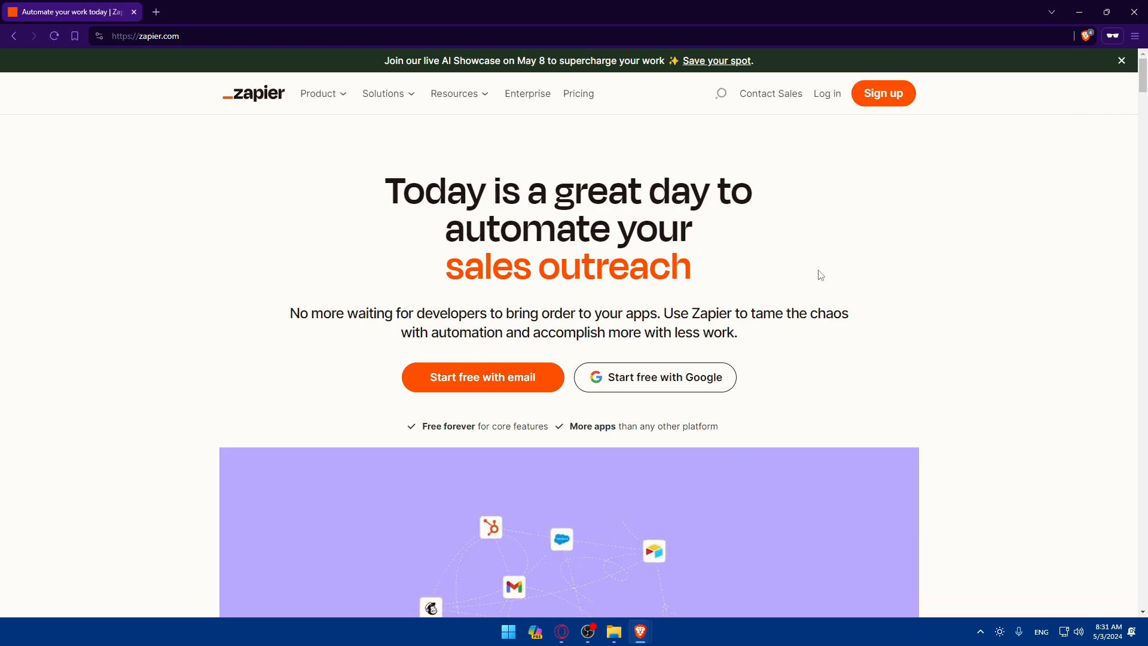
View Zapier's Log in and Sign up pages, then switch to the logged-in Zapier Home window.
click(826, 94)
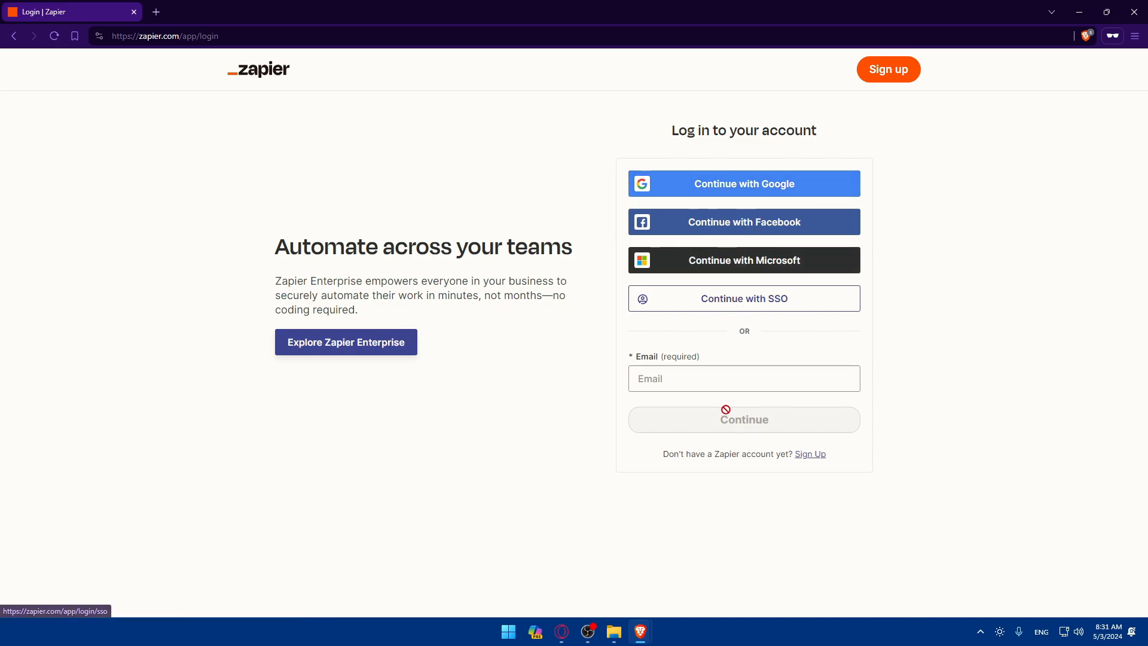
click(743, 221)
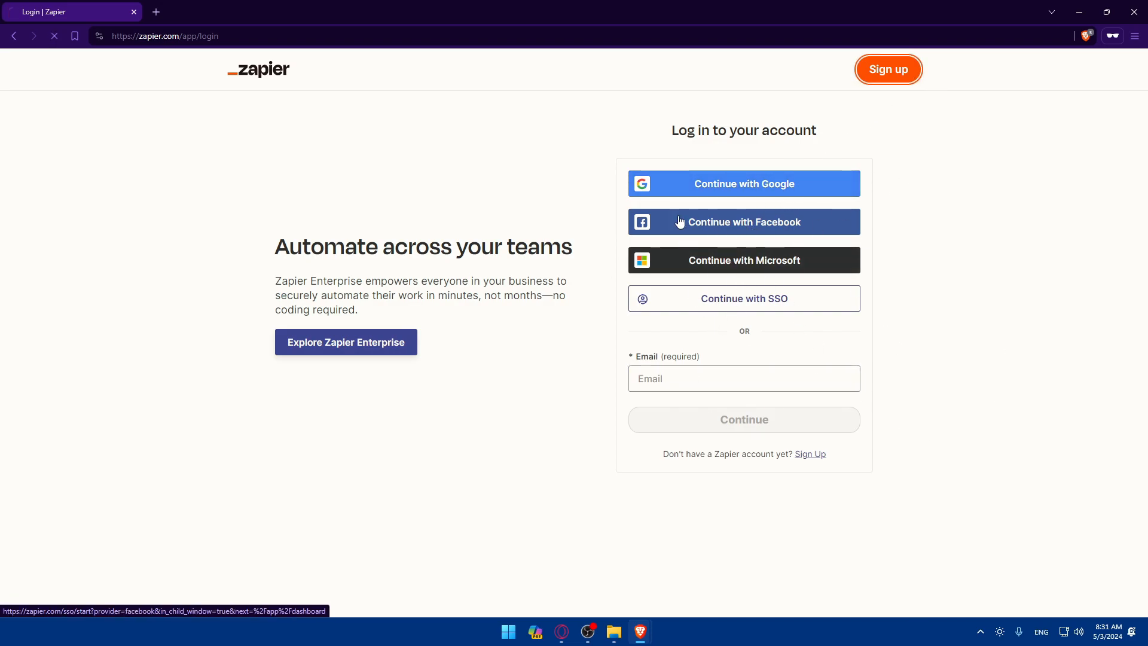
click(887, 69)
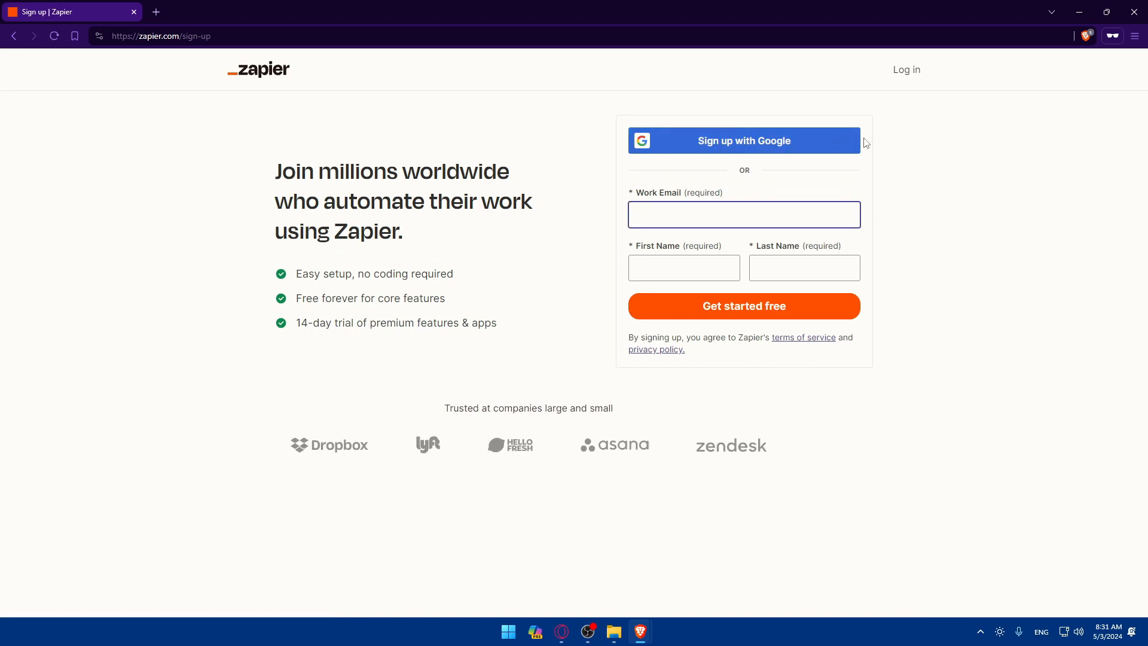
click(744, 214)
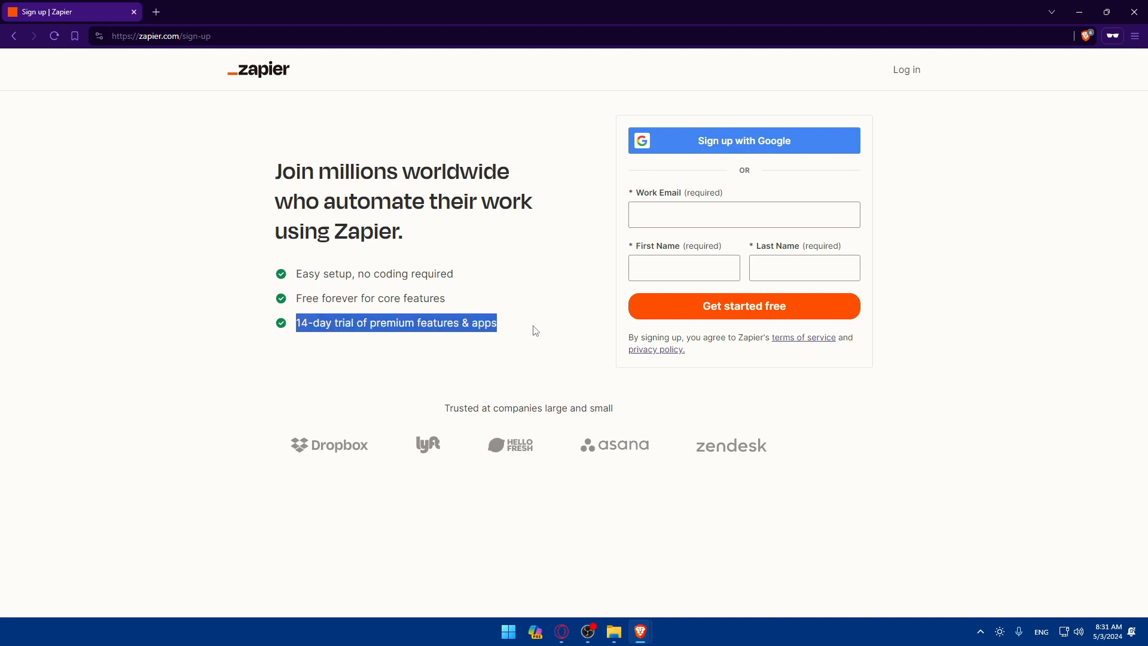
click(803, 268)
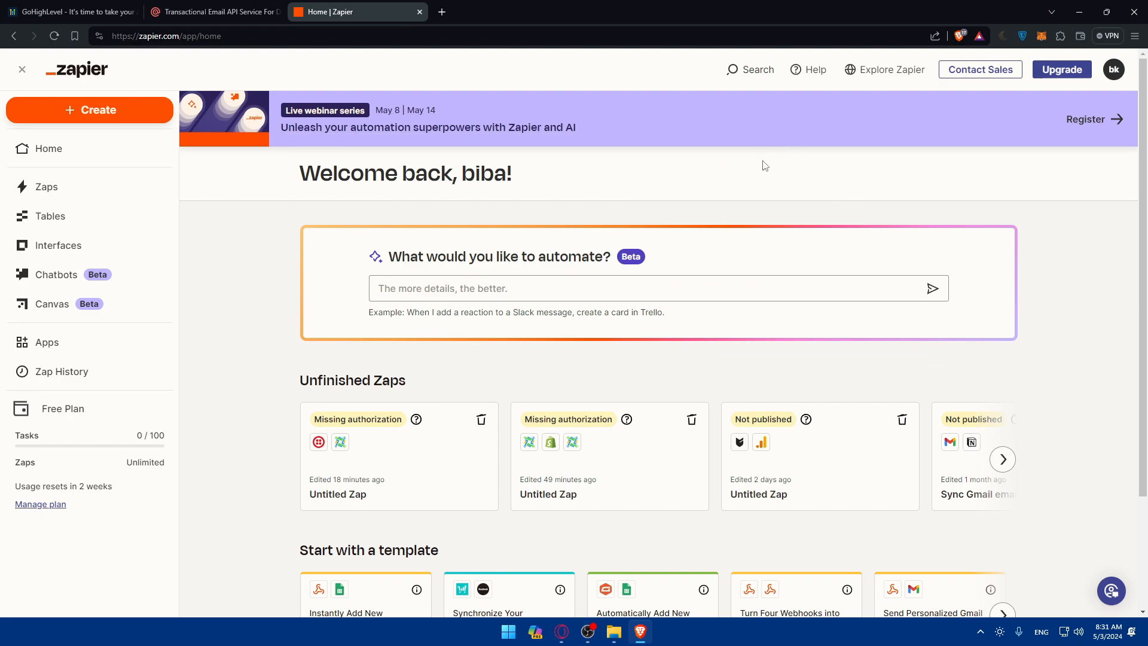
mouse_move(661, 364)
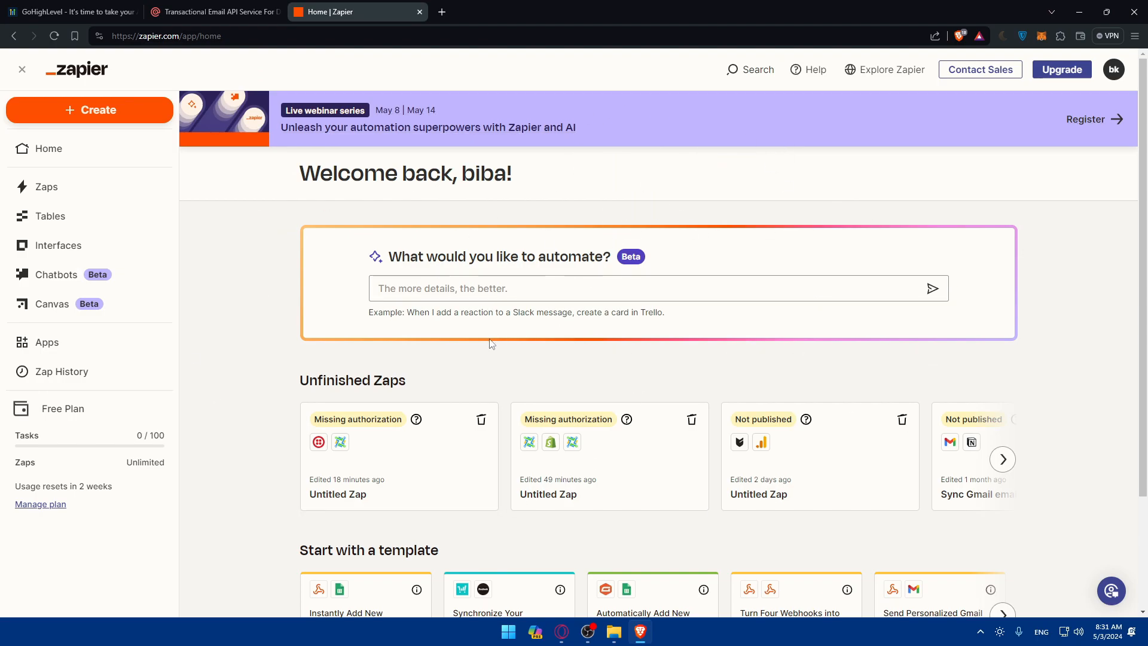
Go to the Apps page from the Zapier Home sidebar.
click(508, 288)
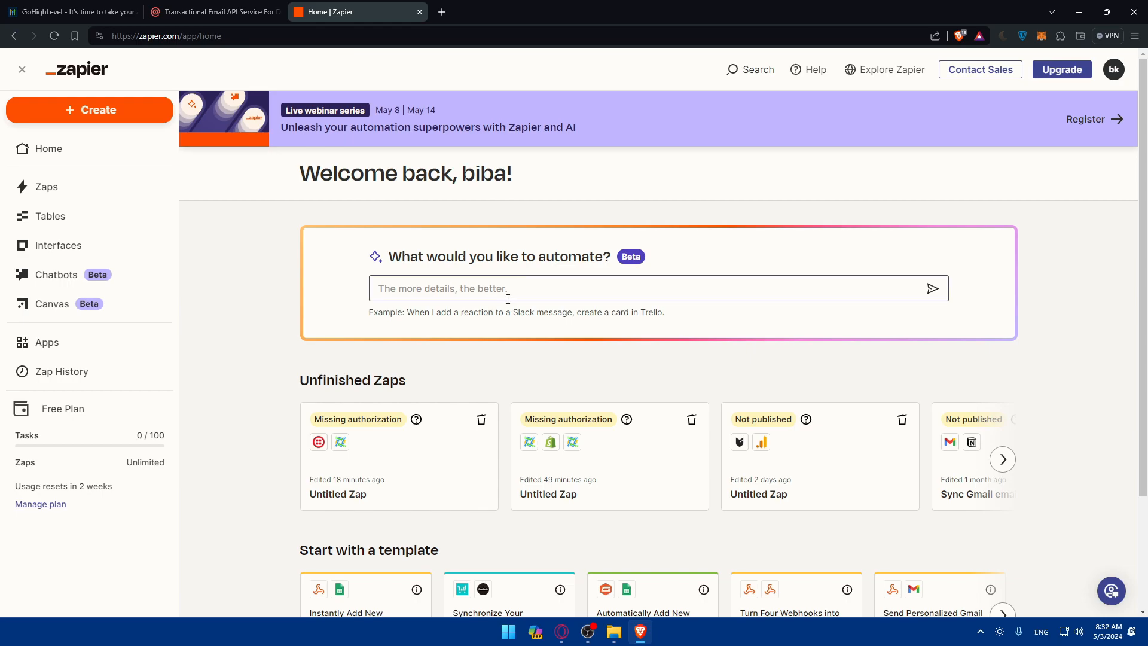
mouse_move(69, 149)
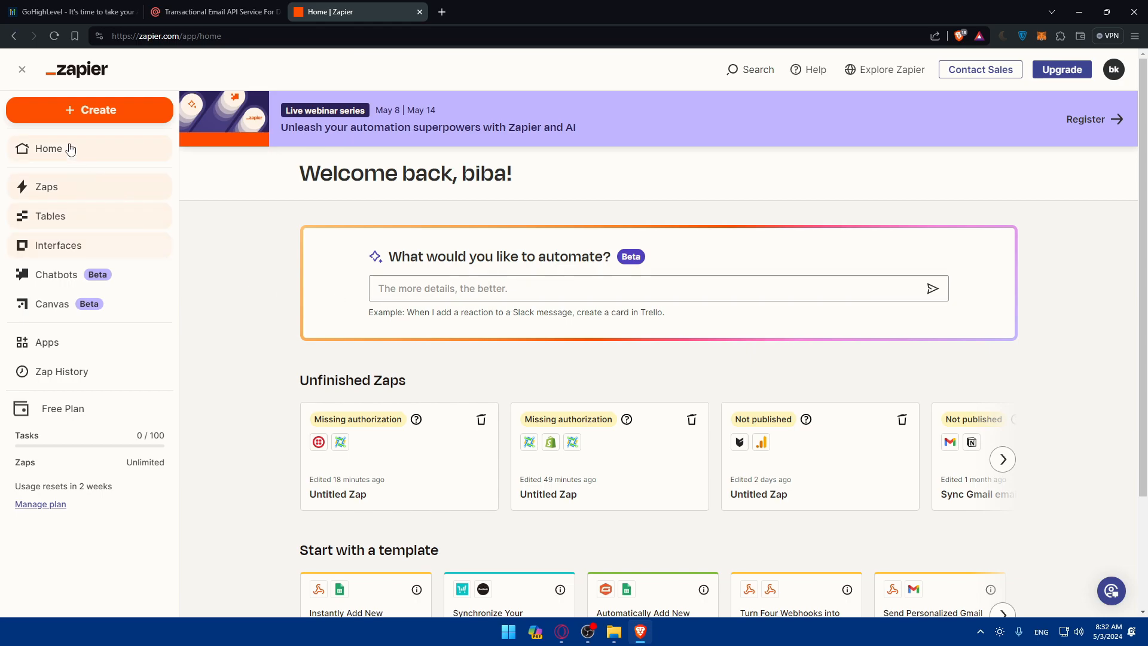
click(47, 342)
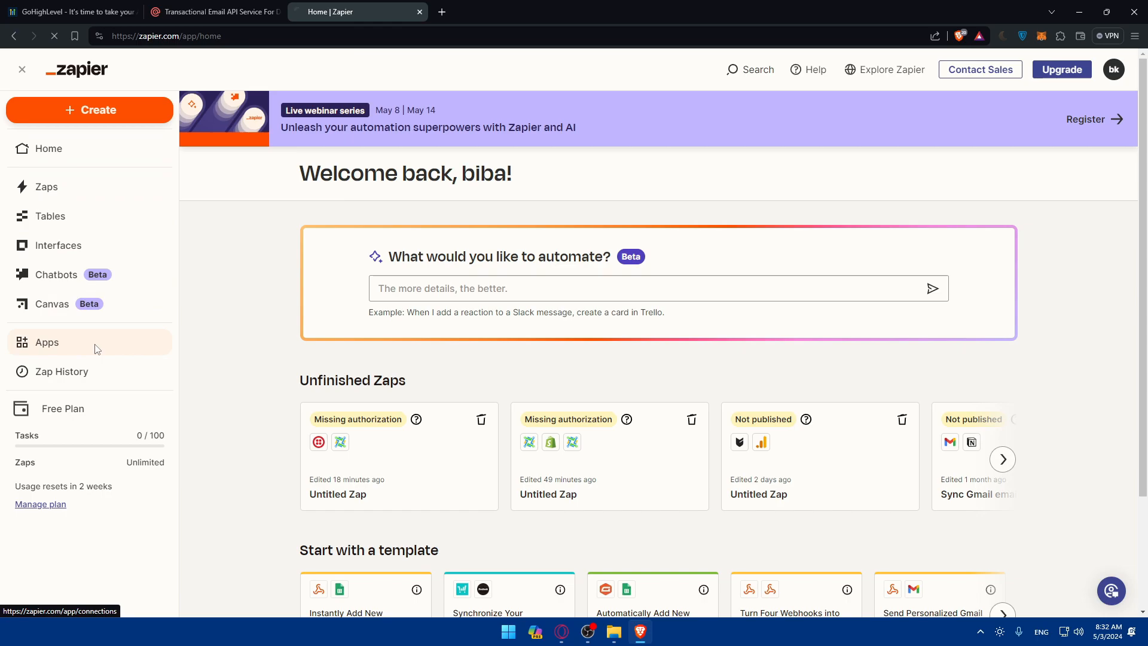
Search connected apps for gohighlevel, leadcon and mailgun in turn, then start a new Zap.
click(46, 342)
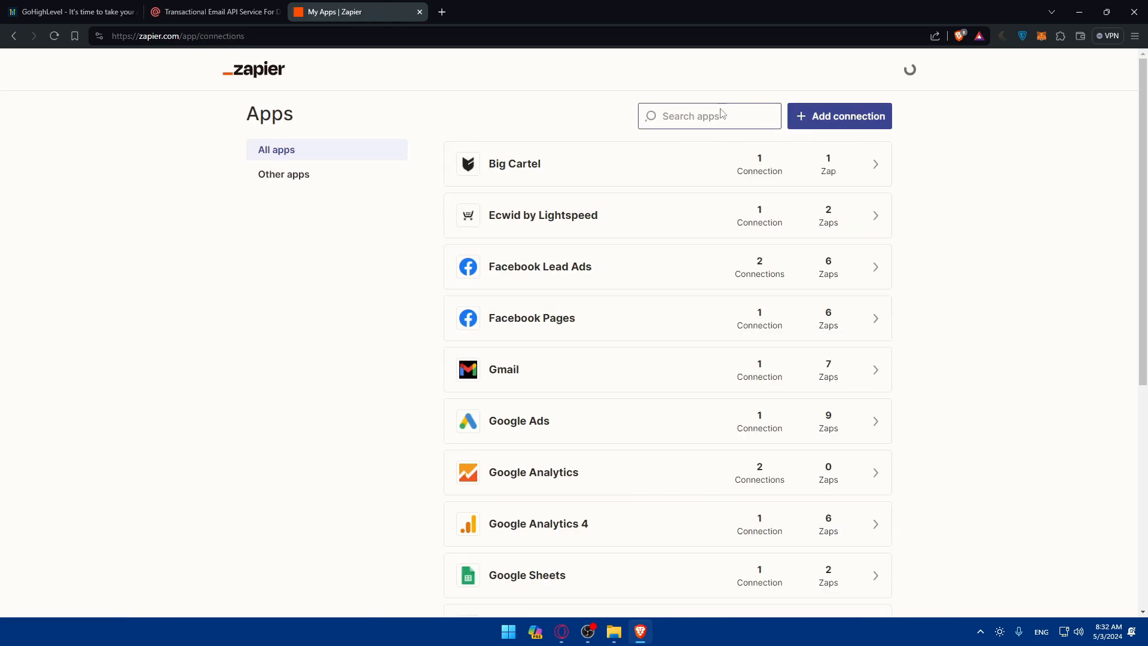
text(gohighlevel)
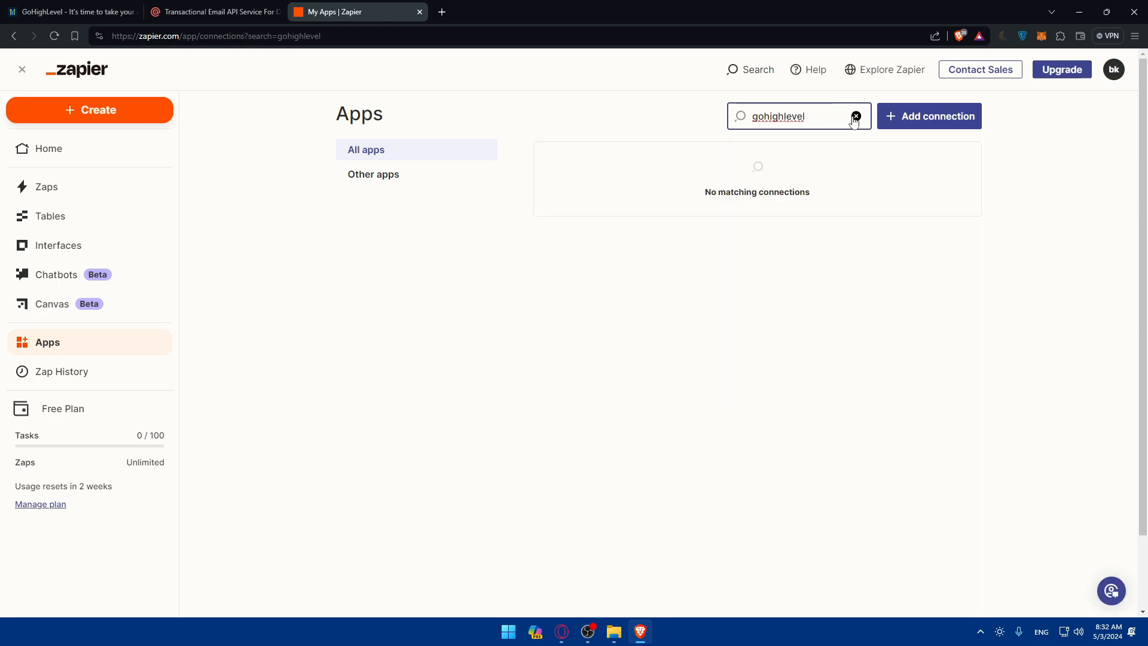
click(855, 117)
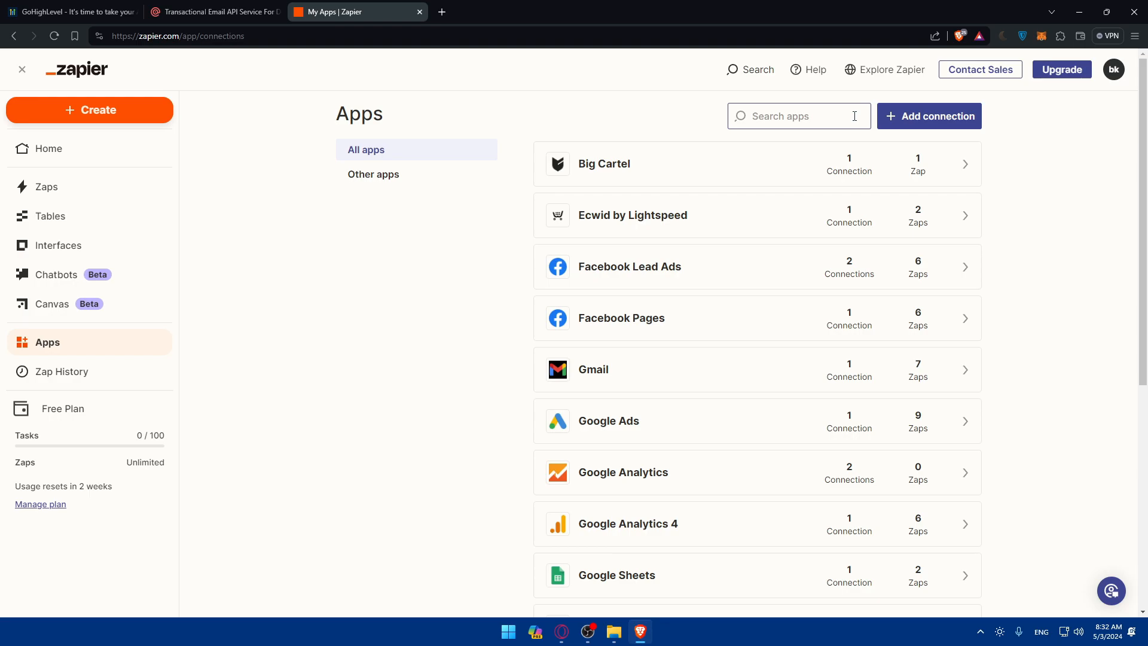
text(leadcon)
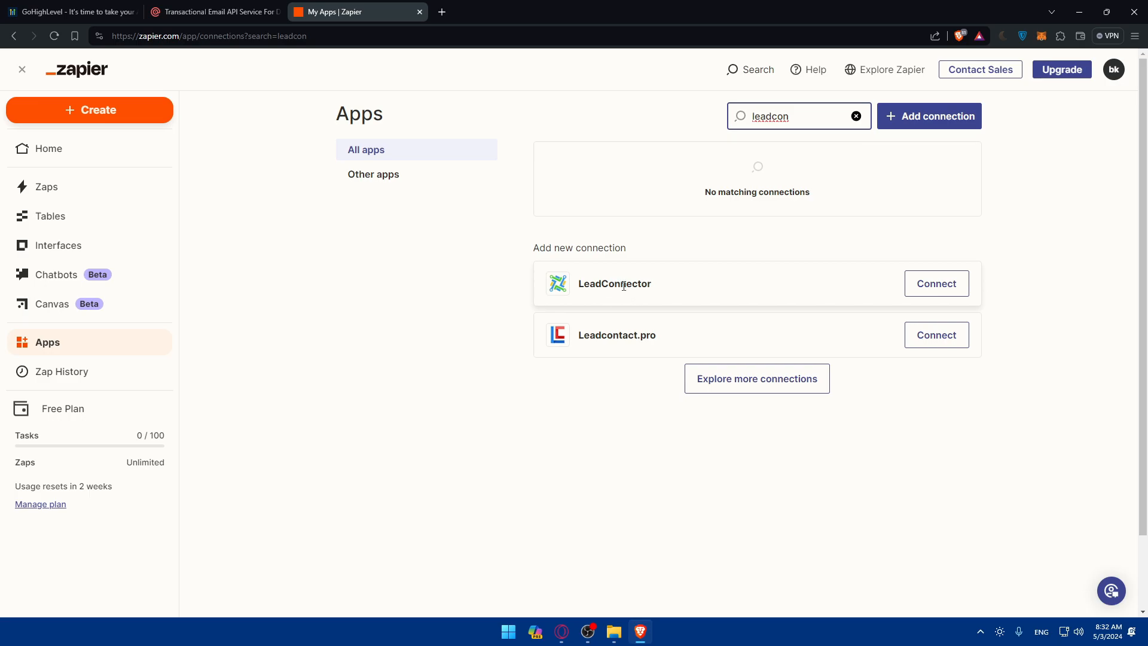
click(855, 115)
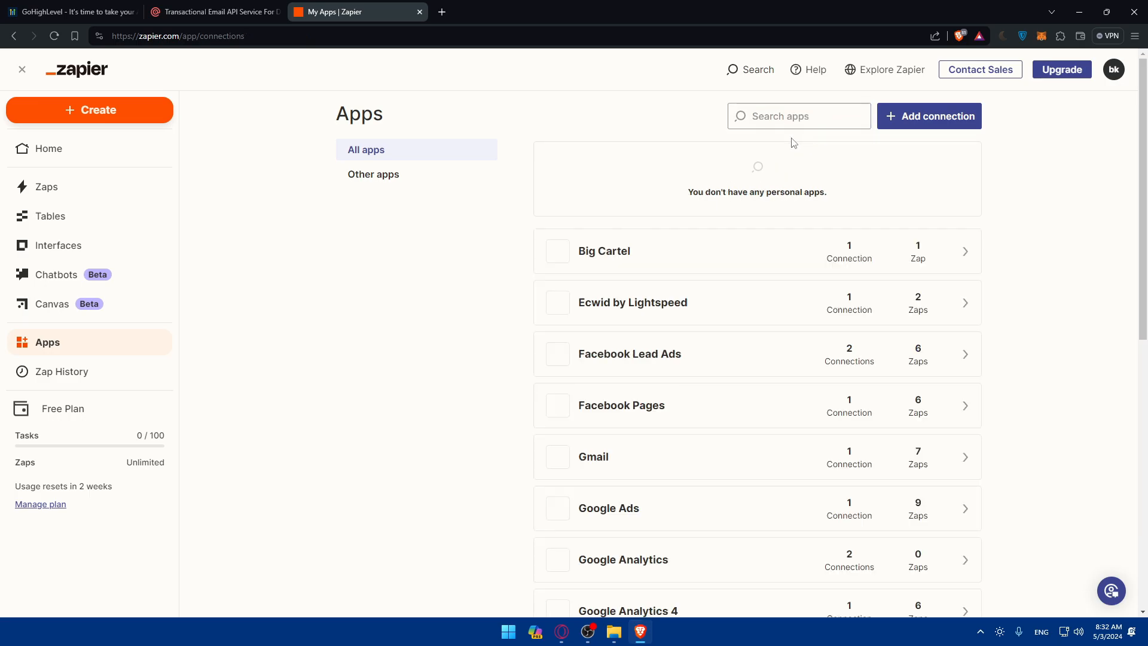
click(799, 115)
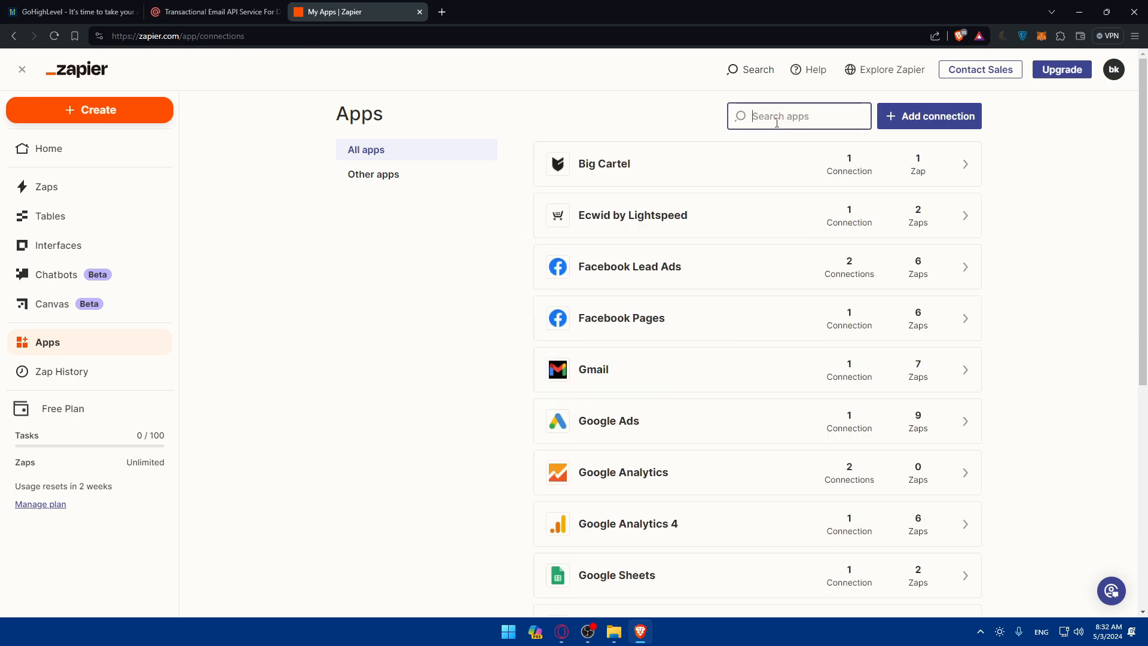
text(mailgun)
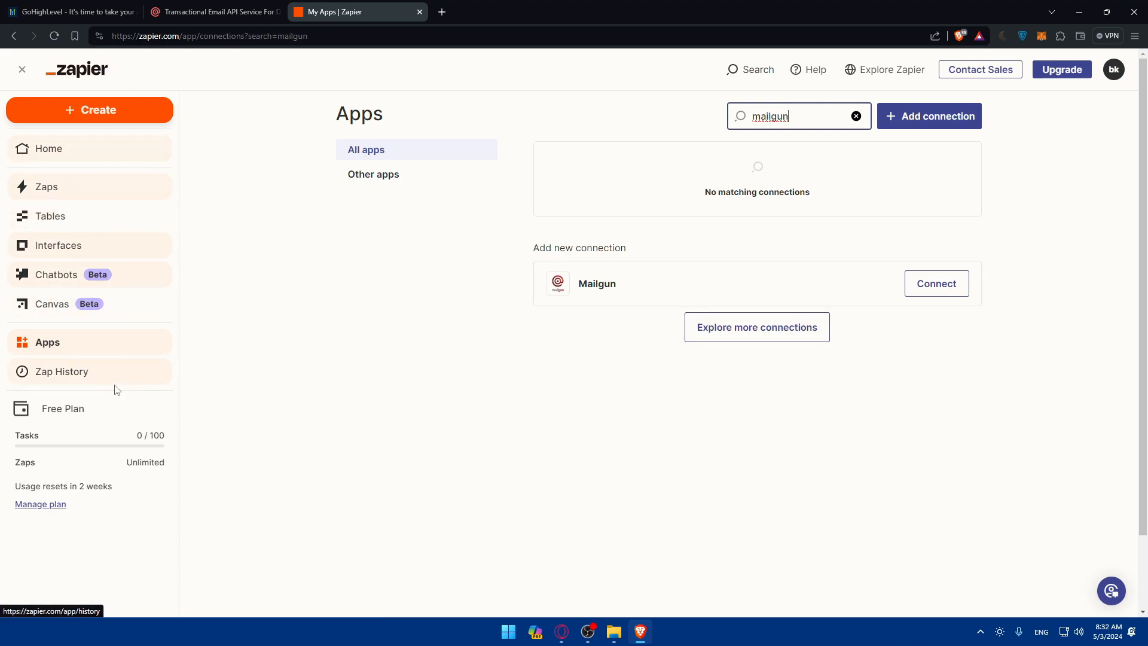
click(90, 110)
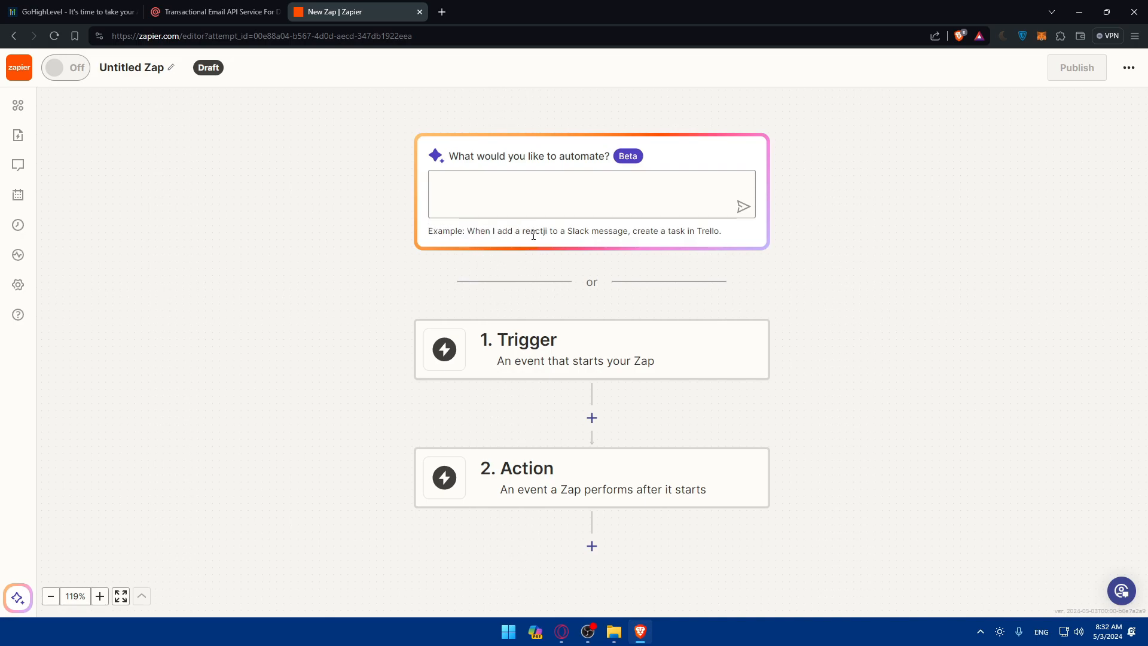
mouse_move(617, 242)
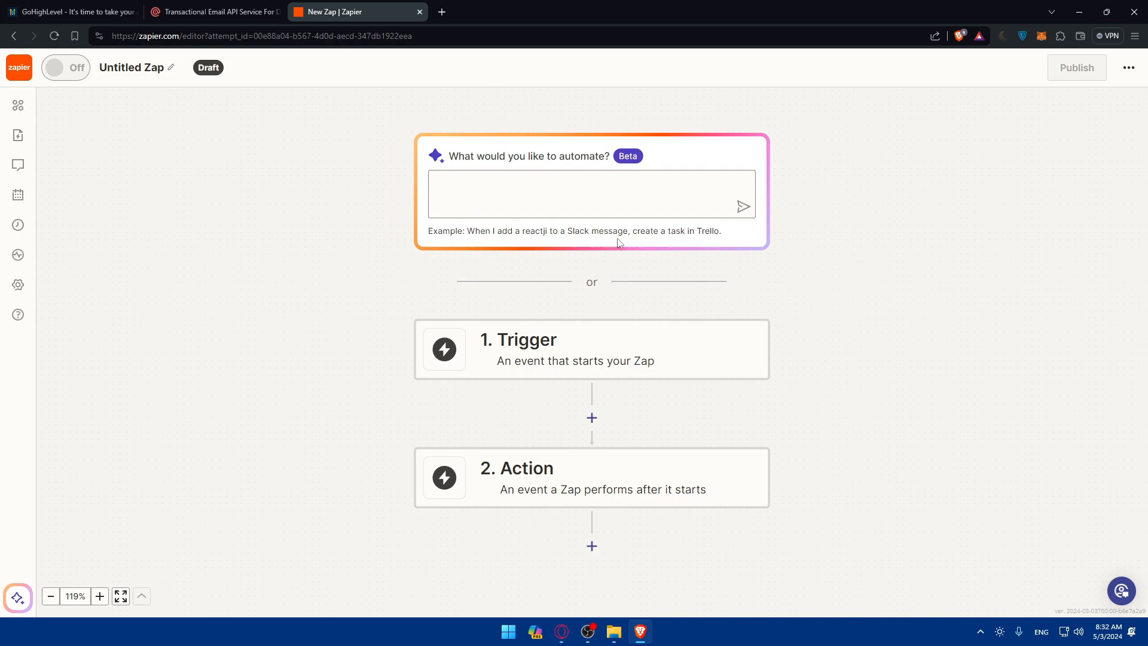
mouse_move(735, 238)
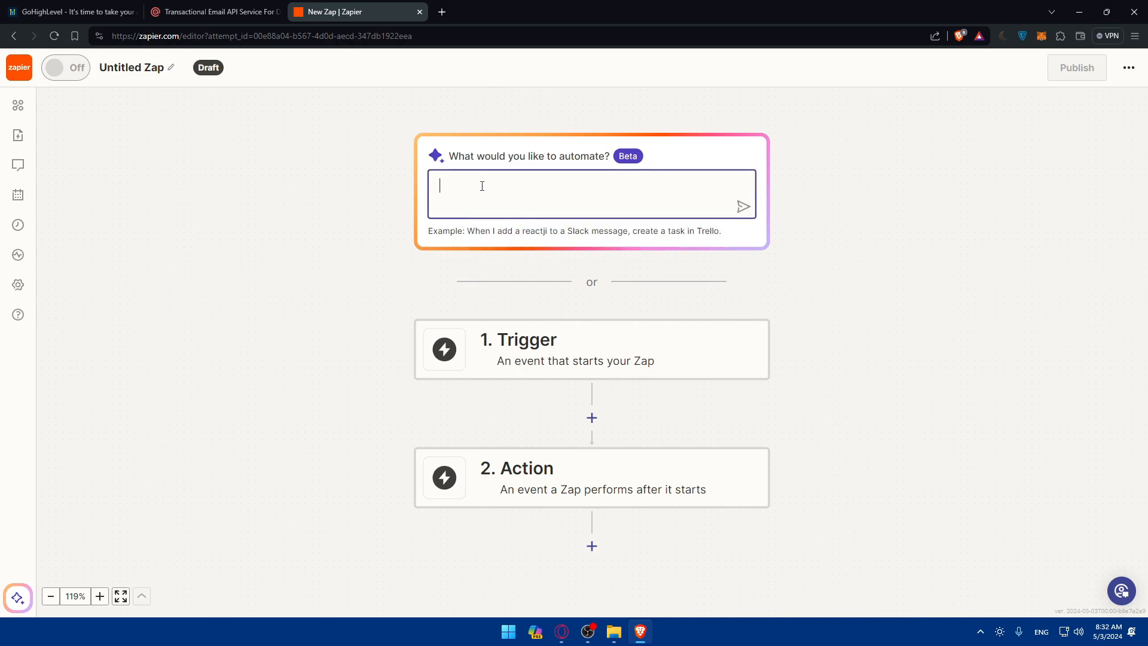
Begin describing the Zap with 'when' and reach the Choose trigger app list.
text(when)
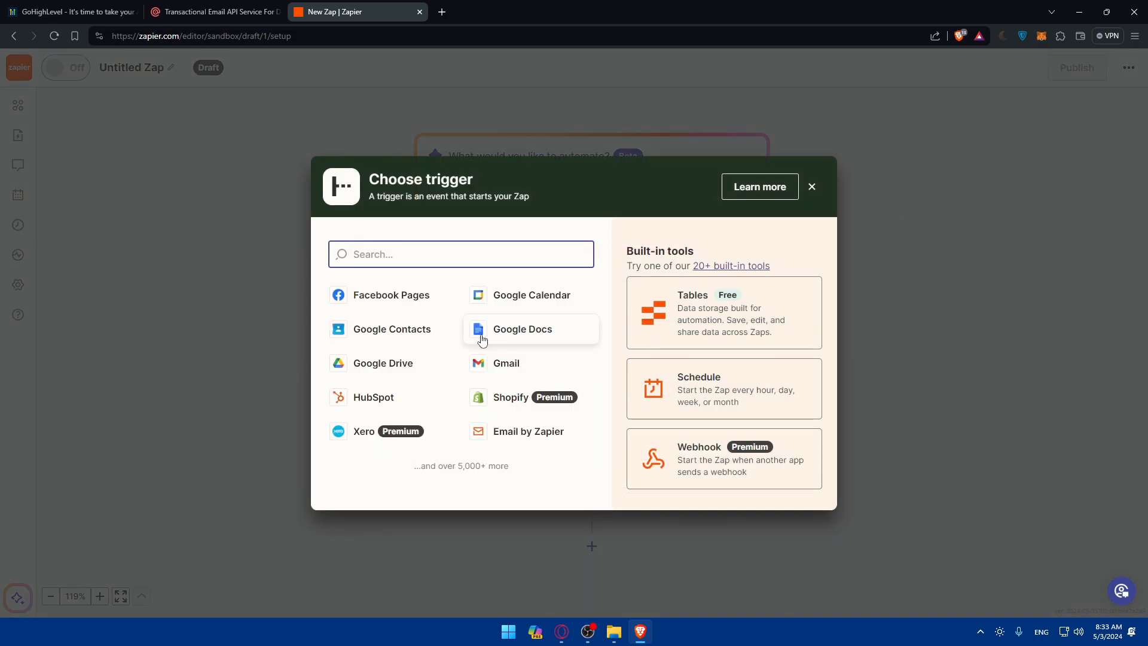
Pick Mailgun as the trigger app and LeadConnector as the action app.
text(mailgun)
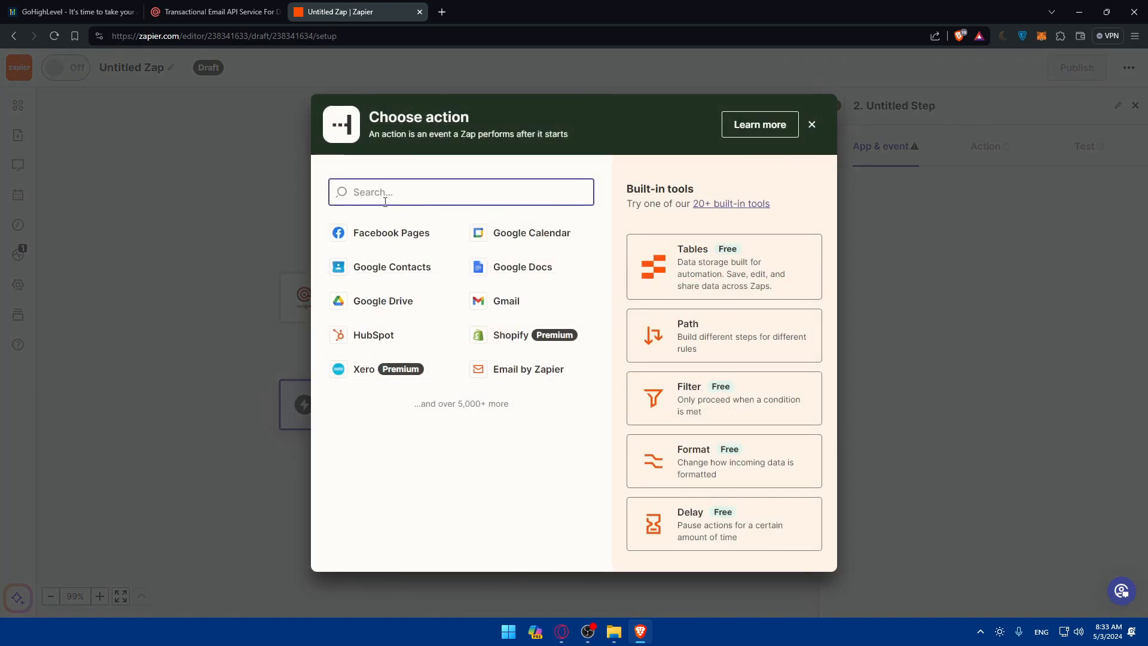
text(lead)
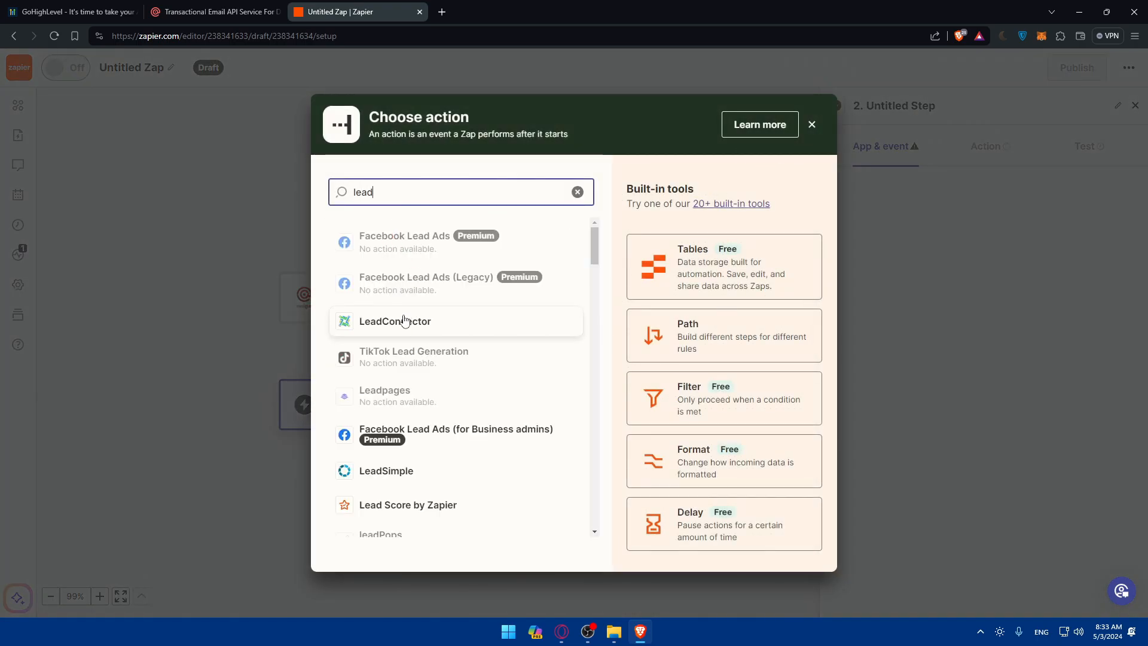
click(812, 125)
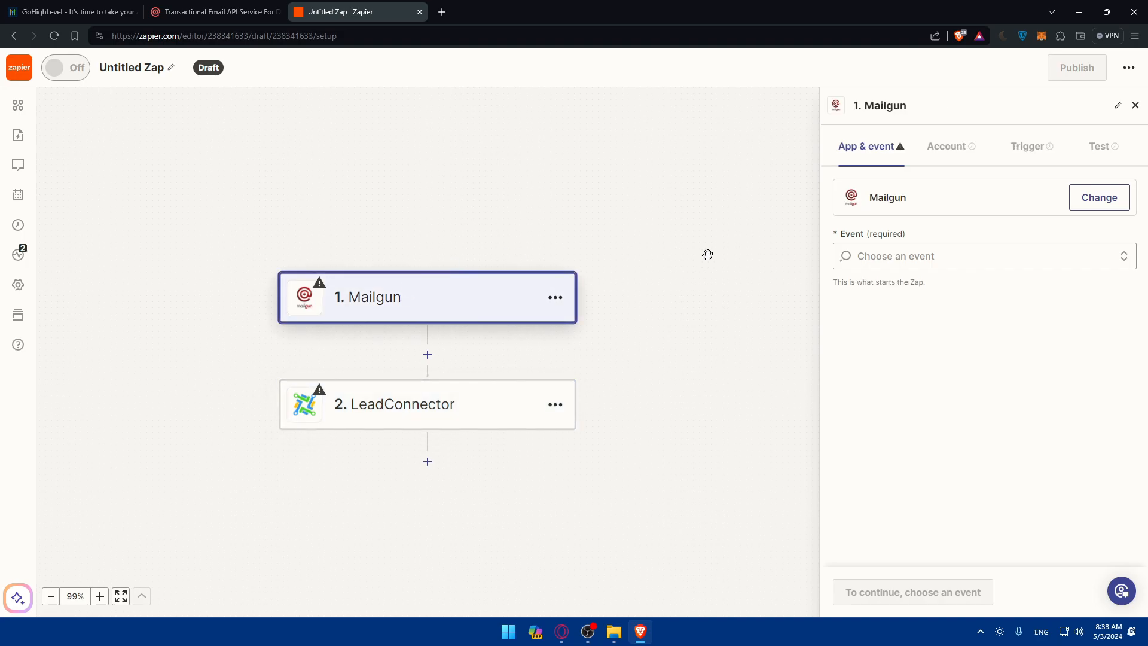
Set Mailgun's trigger event to New Bounce Event after first picking New List.
click(981, 255)
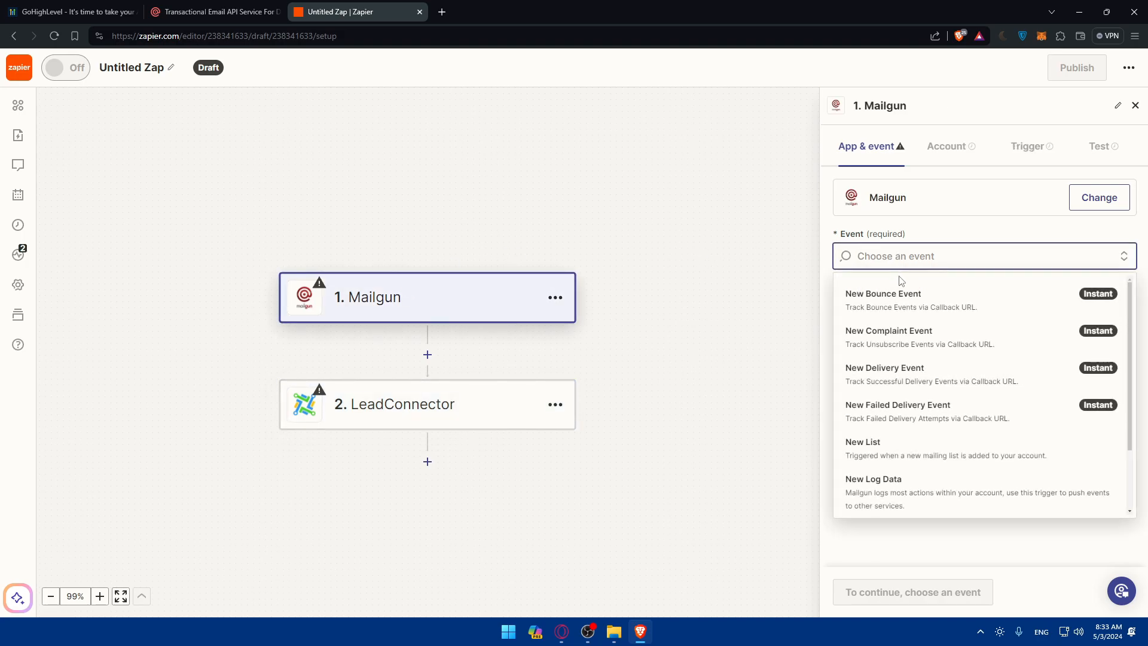
mouse_move(899, 503)
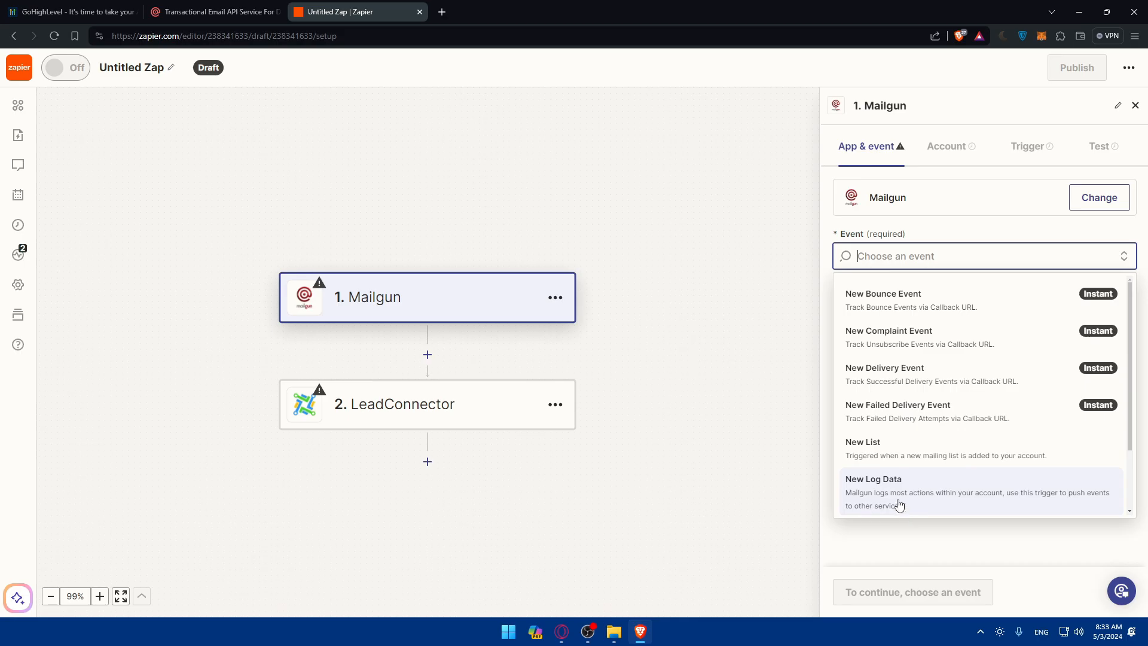
click(862, 441)
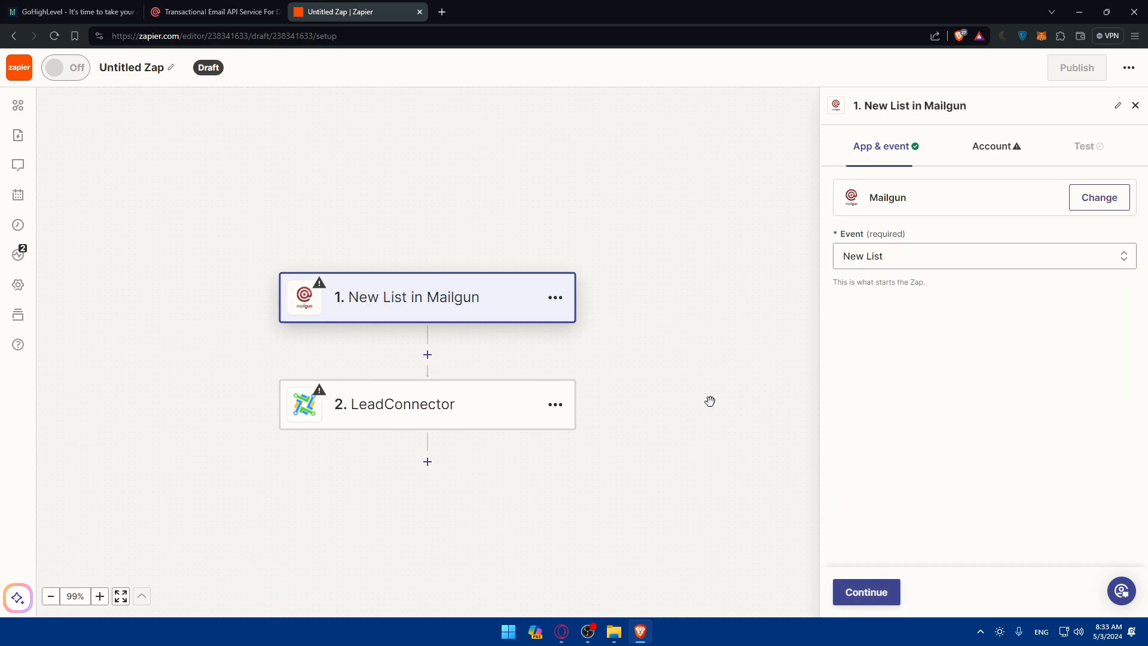
click(981, 255)
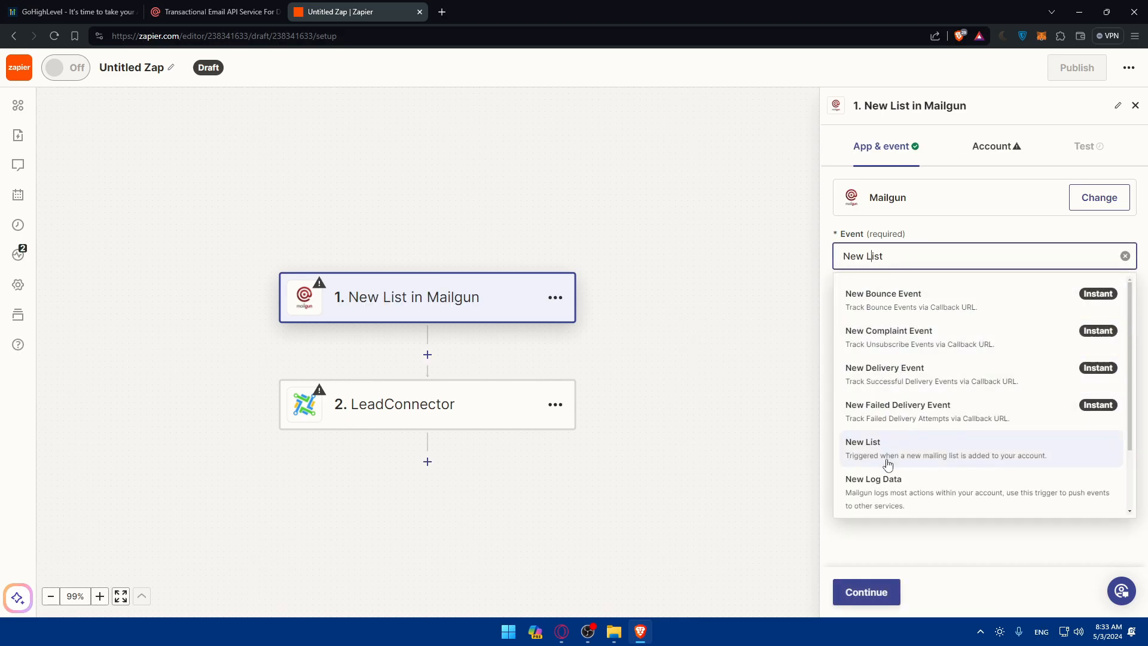
click(883, 293)
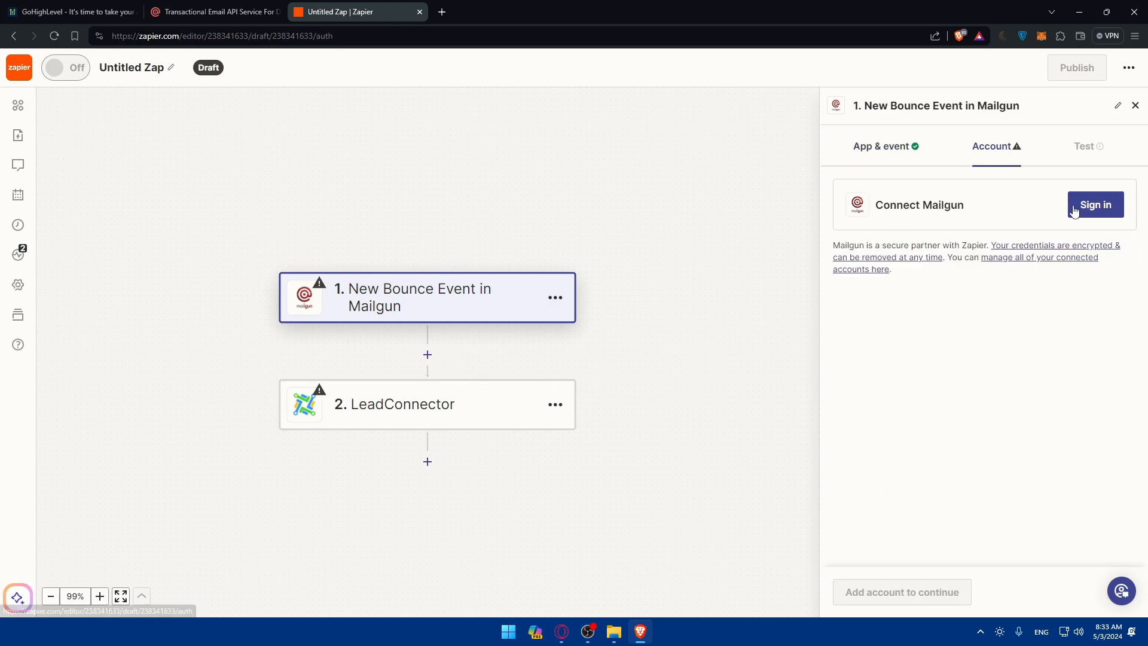
click(1095, 205)
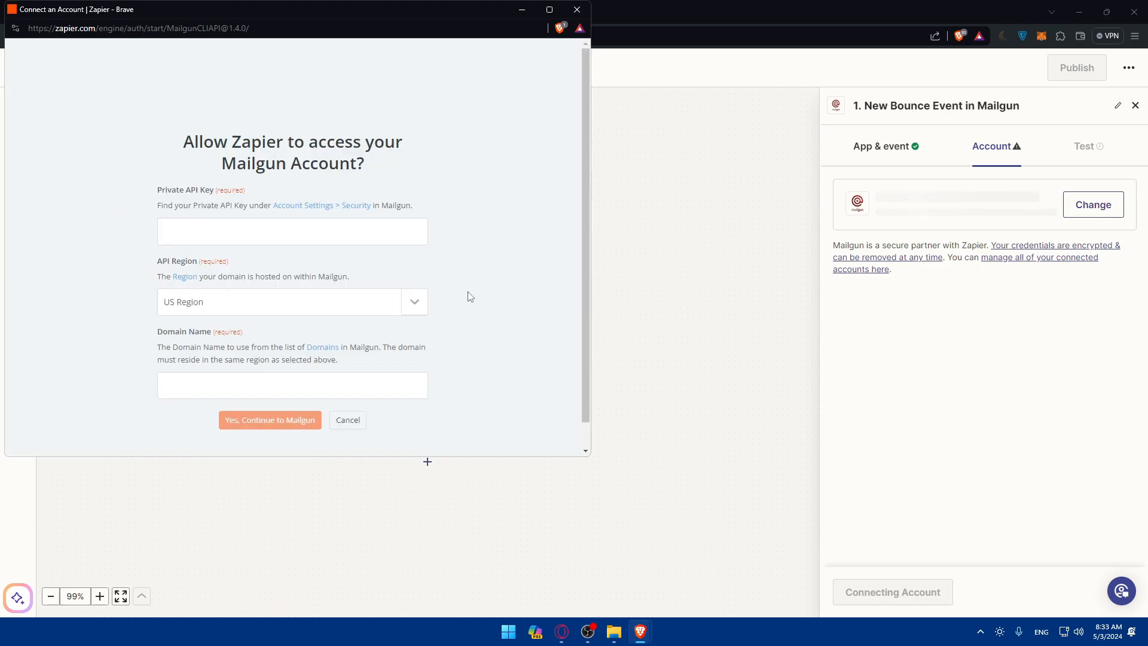
mouse_move(193, 202)
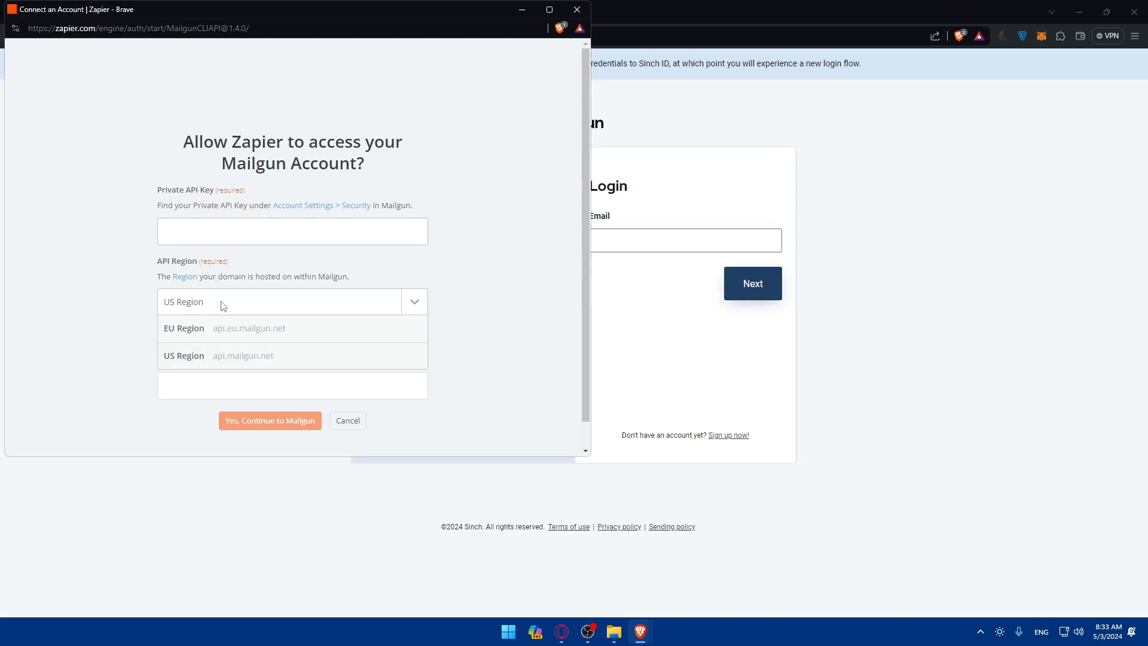
mouse_move(183, 329)
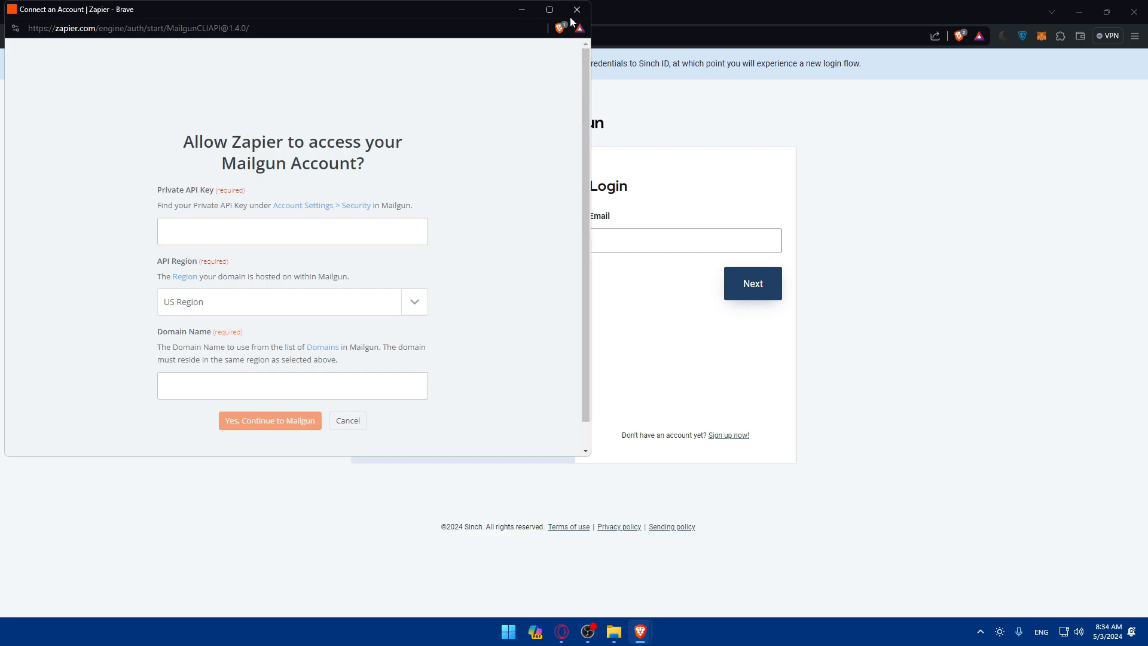
click(576, 9)
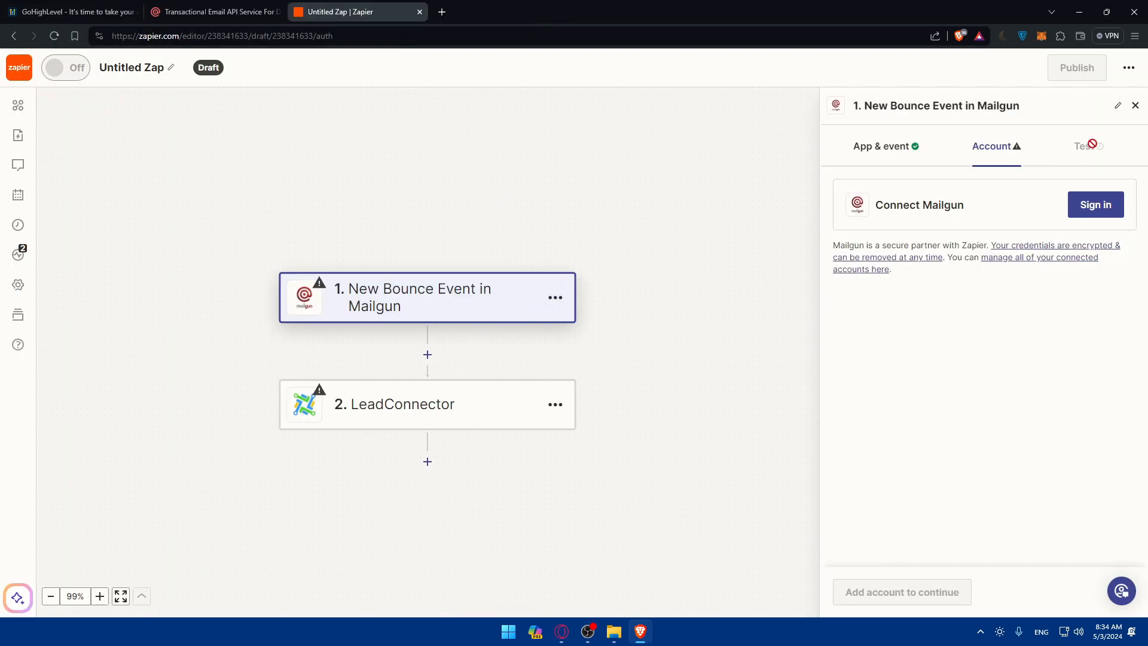
Move between the Mailgun trigger and the LeadConnector action step's Event settings.
click(883, 146)
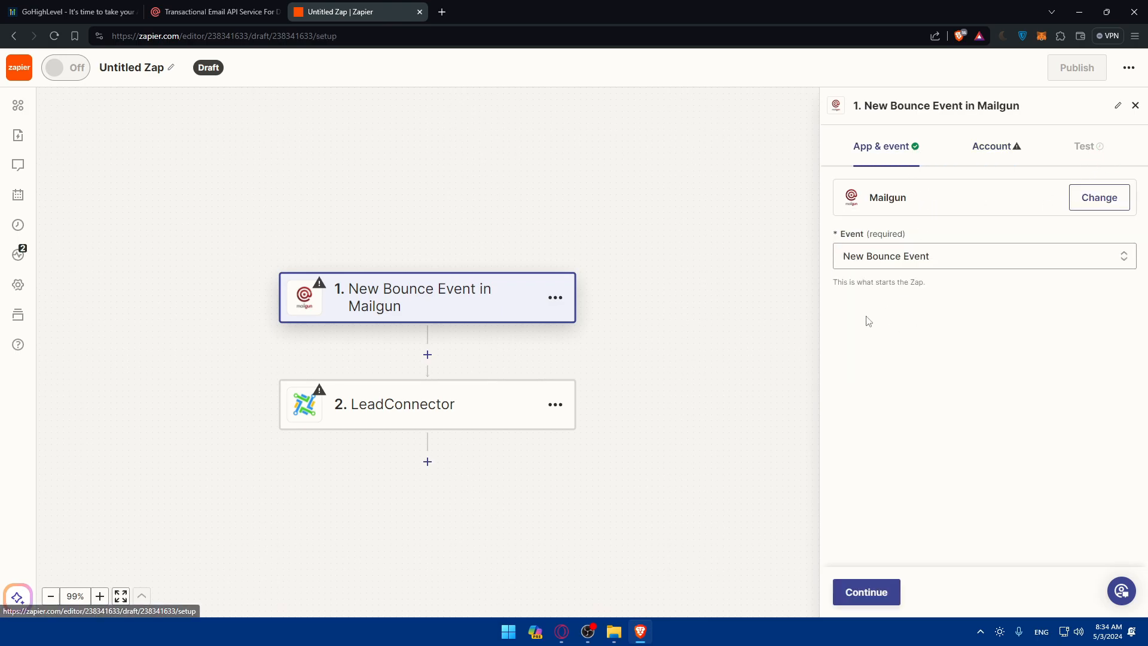
mouse_move(903, 225)
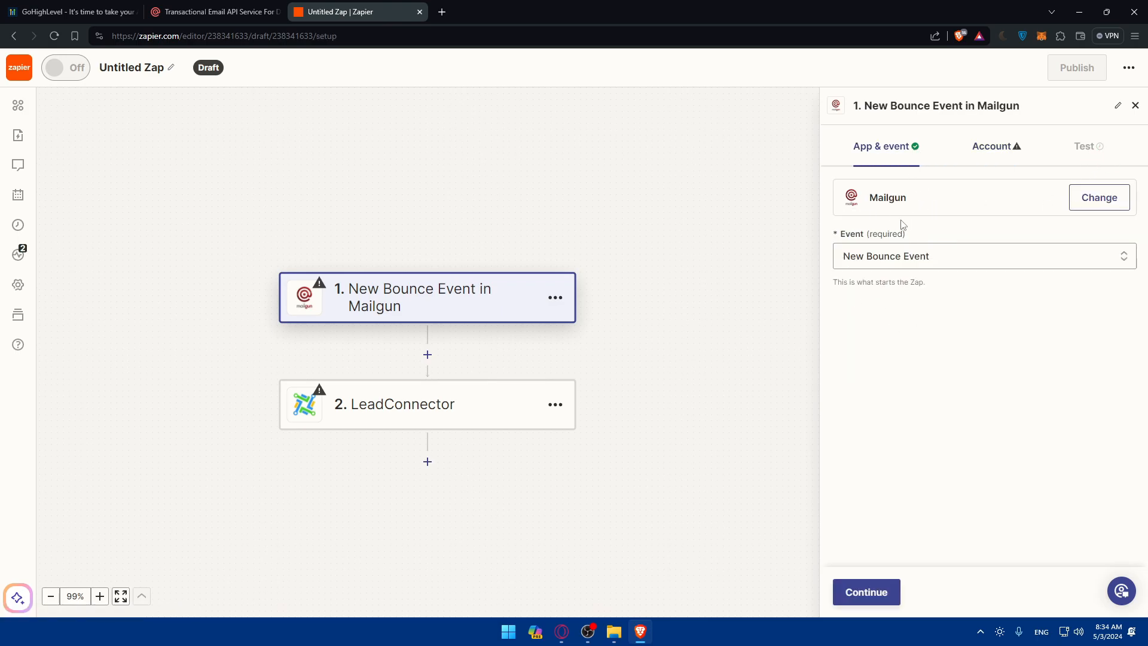
click(394, 404)
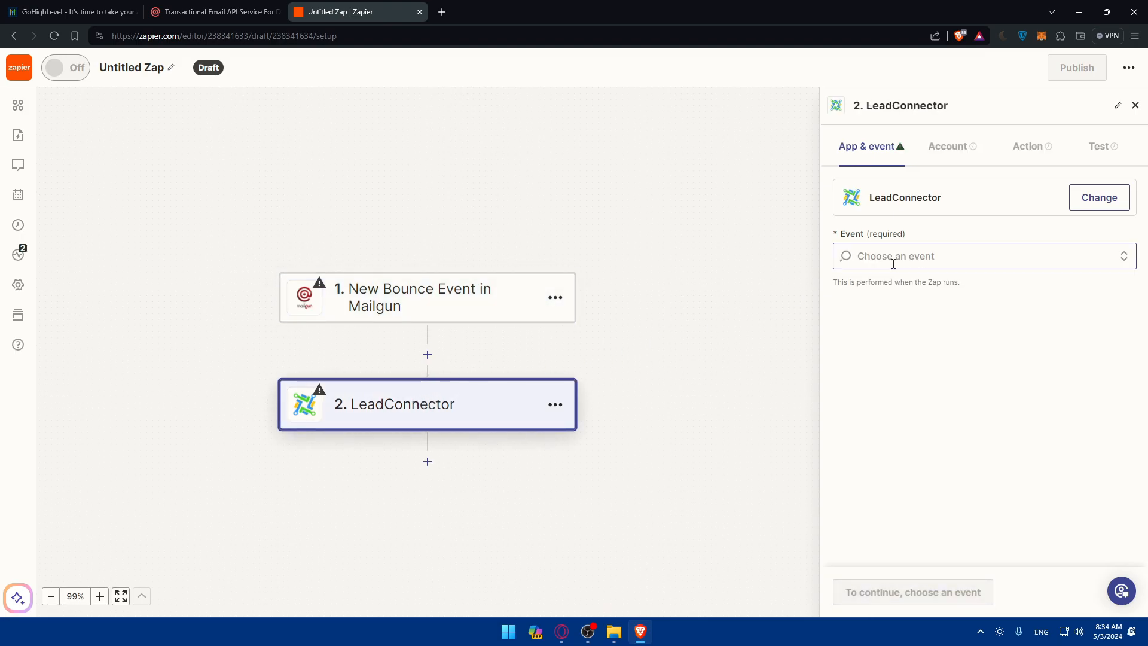
click(983, 255)
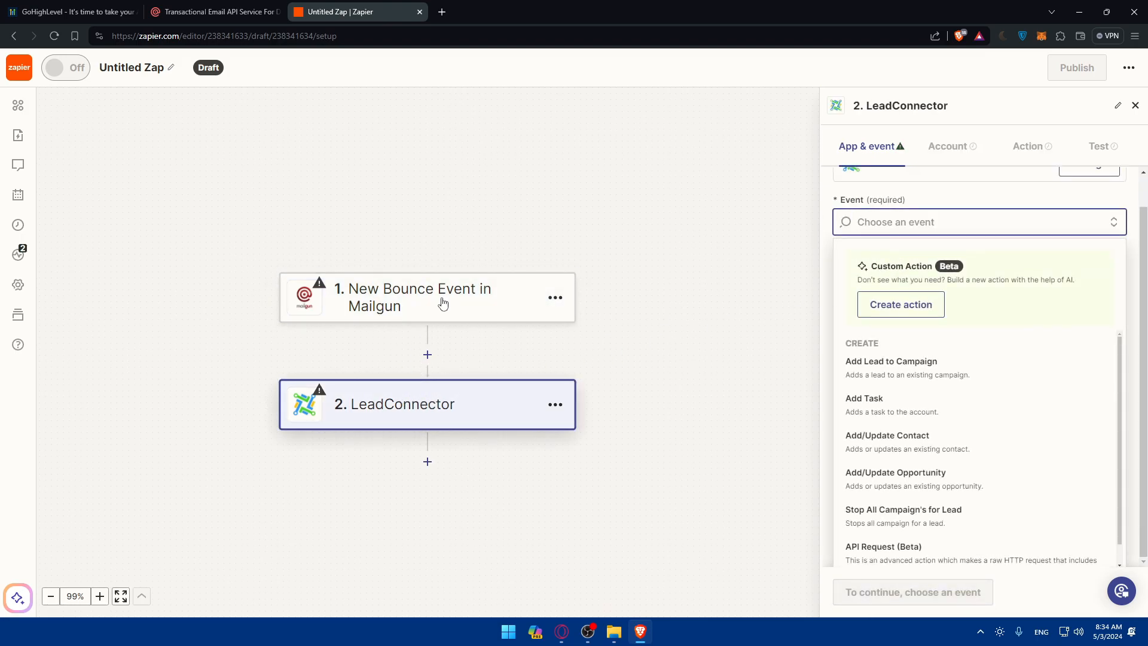
mouse_move(421, 315)
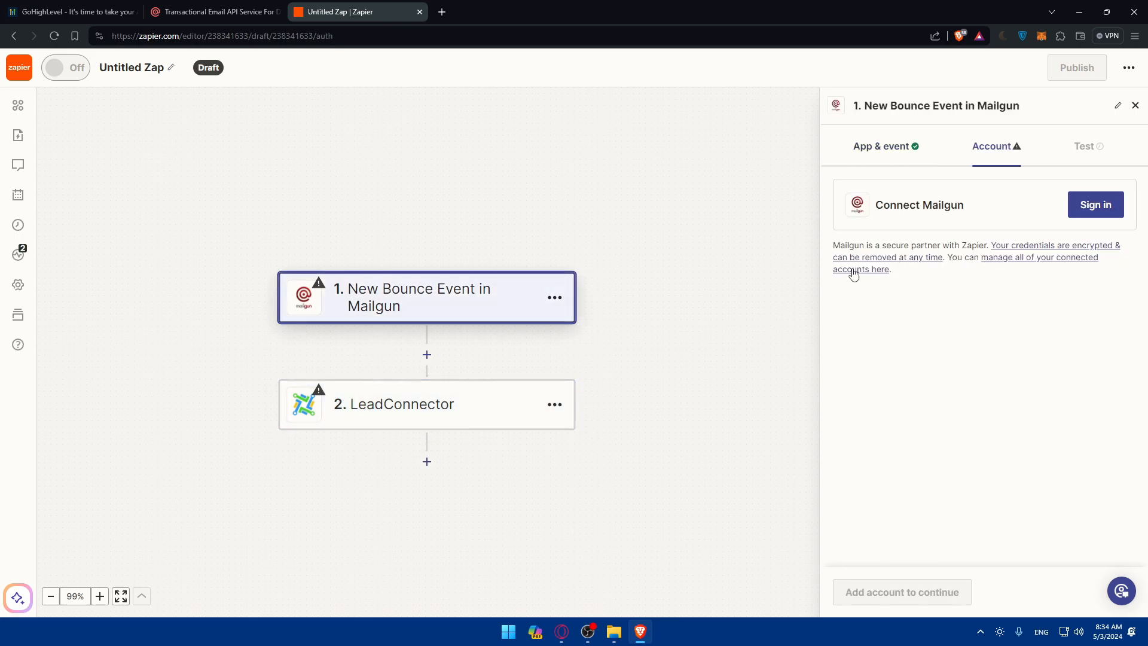
click(883, 146)
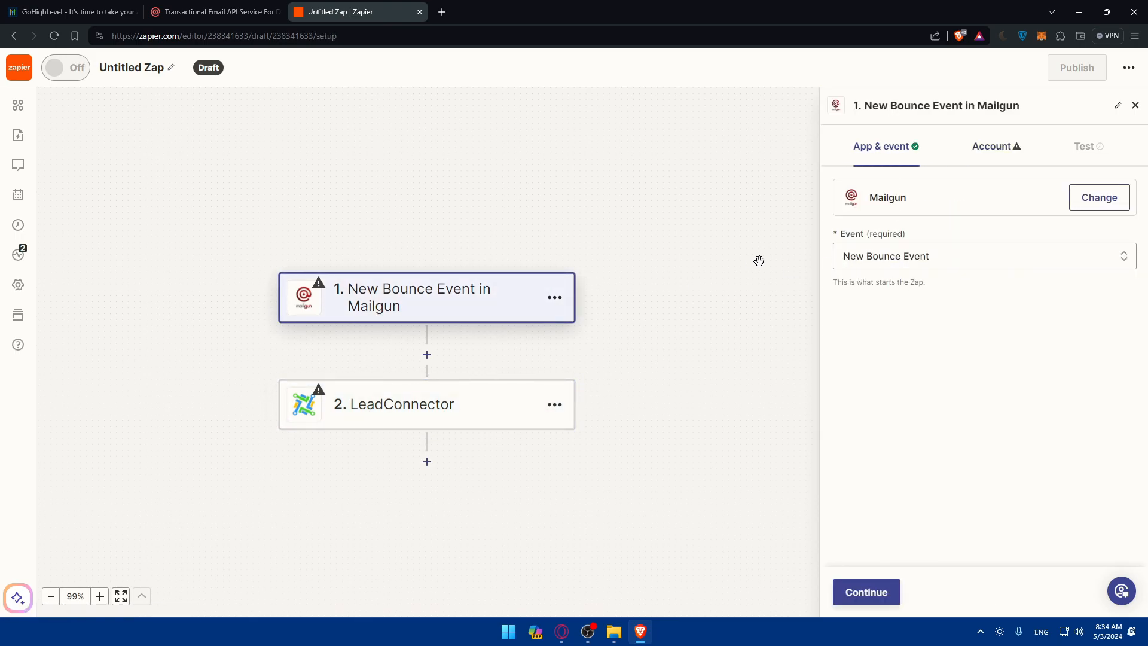
click(393, 404)
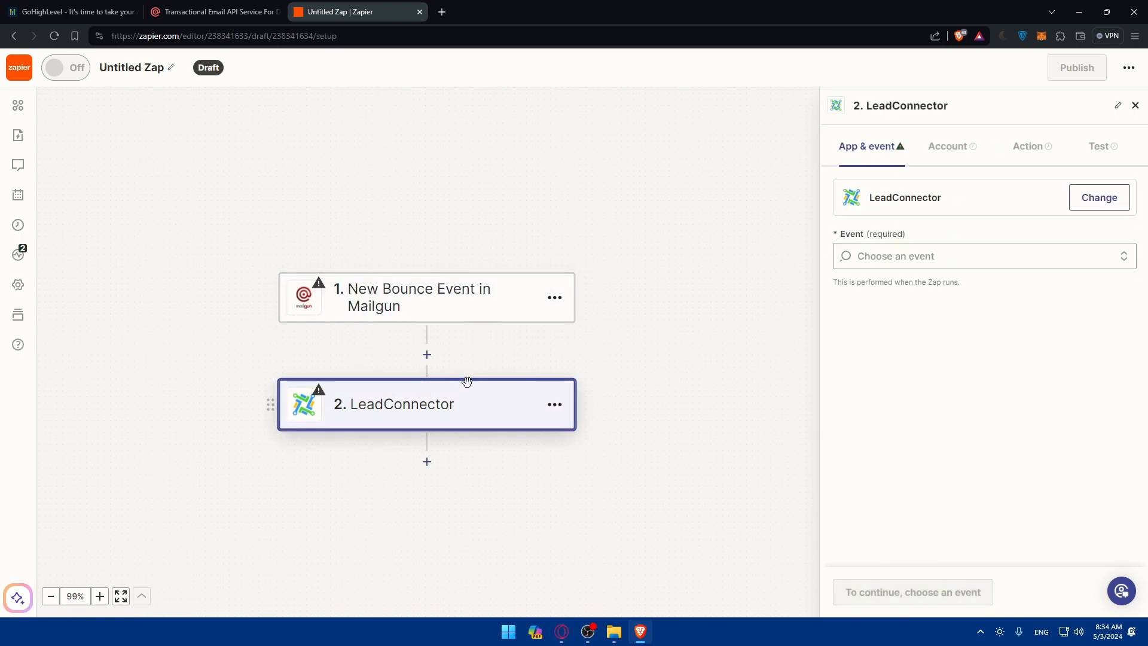
mouse_move(673, 340)
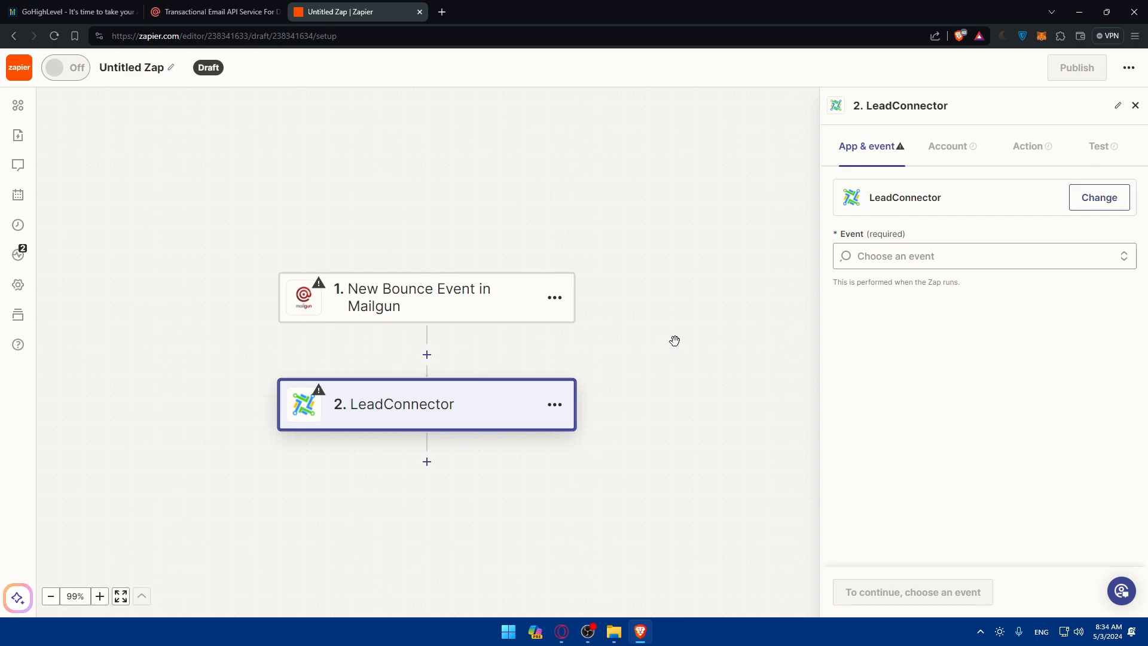
Set the LeadConnector action event to Add Task.
click(984, 256)
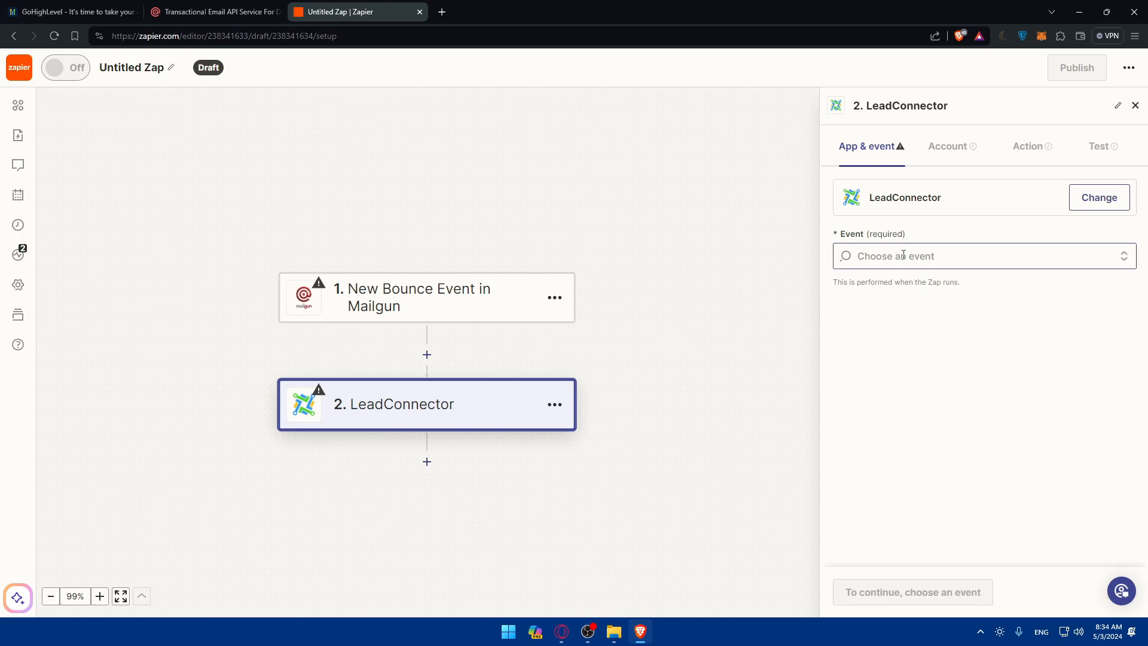
click(978, 255)
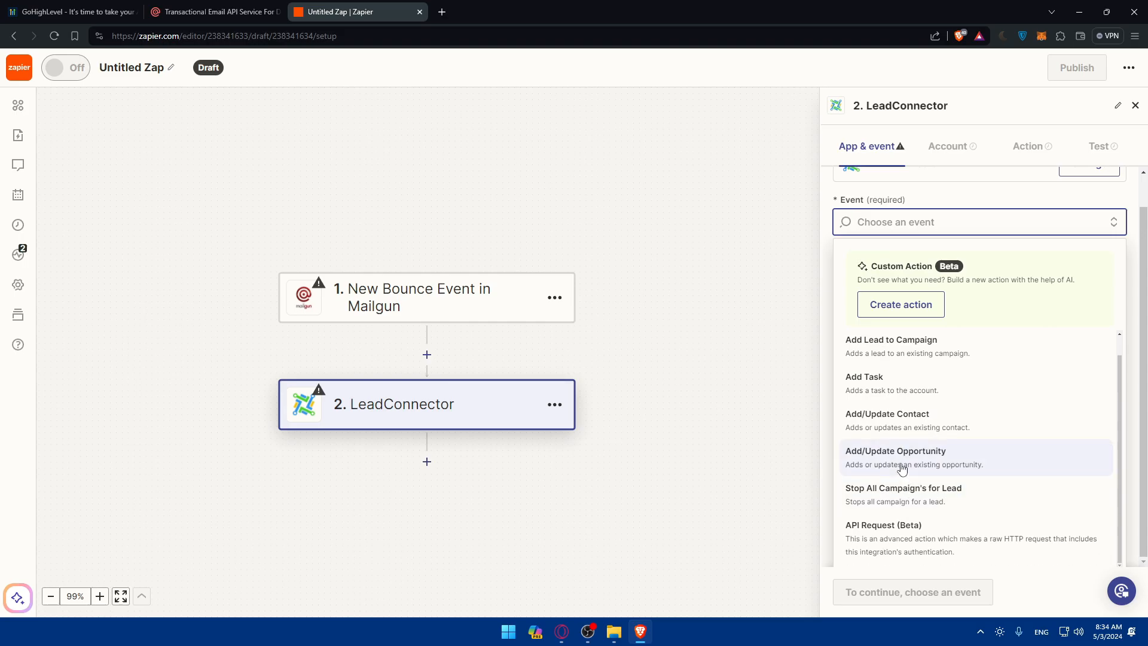
click(864, 376)
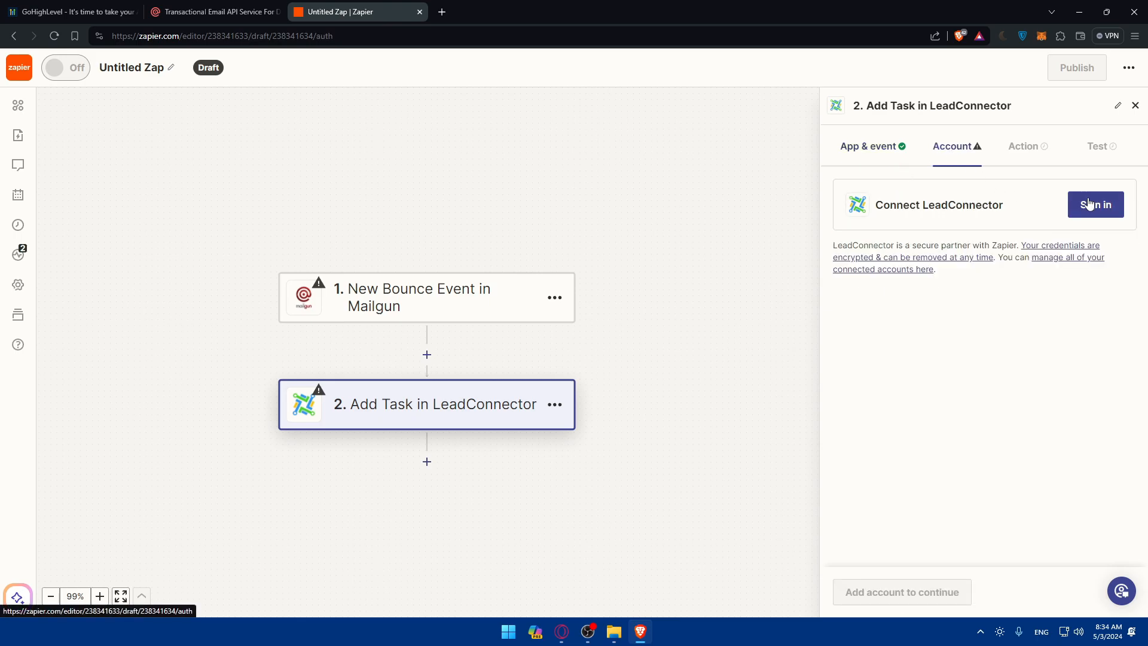
Sign in to LeadConnector to connect its account to the Add Task step.
click(1095, 204)
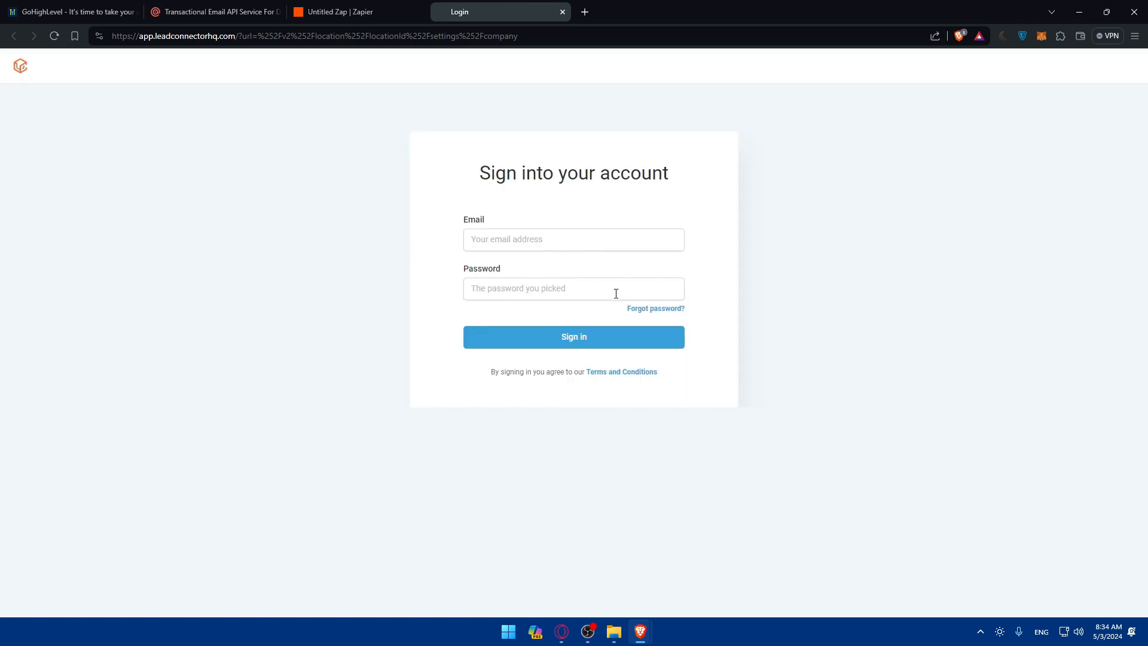
click(353, 12)
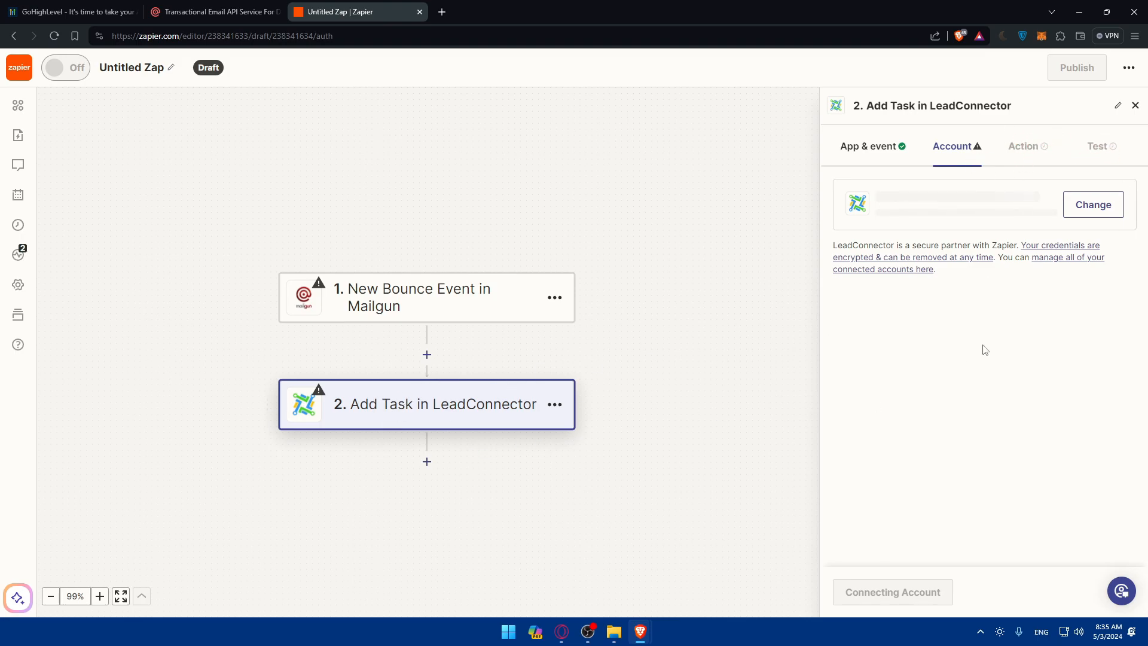
mouse_move(845, 280)
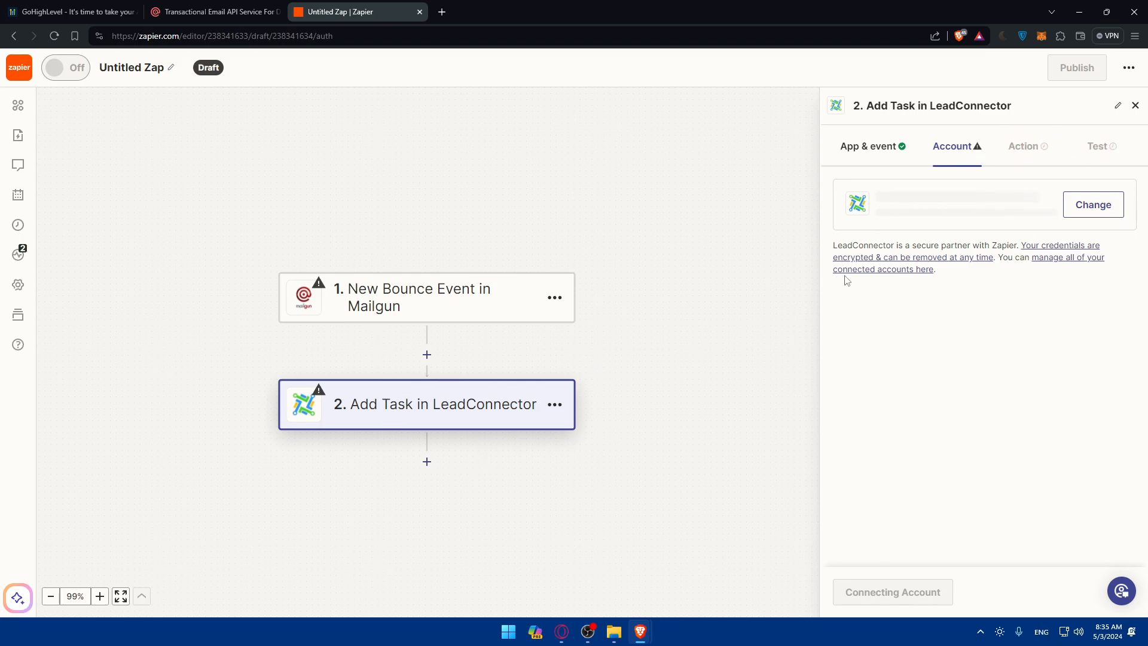
mouse_move(719, 393)
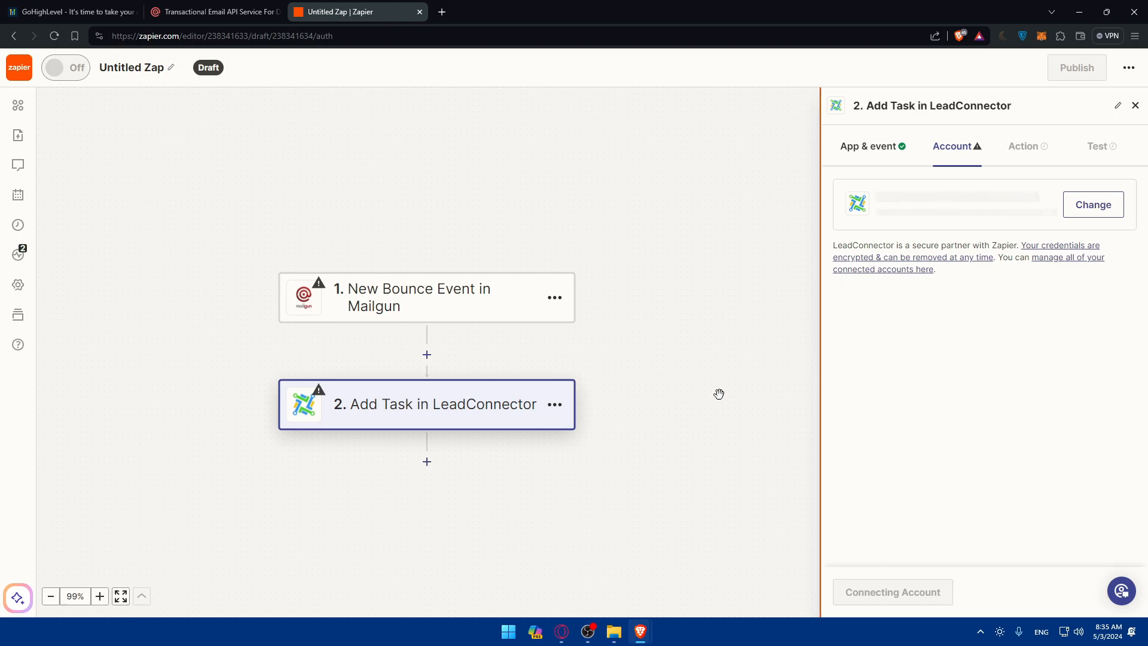
mouse_move(310, 389)
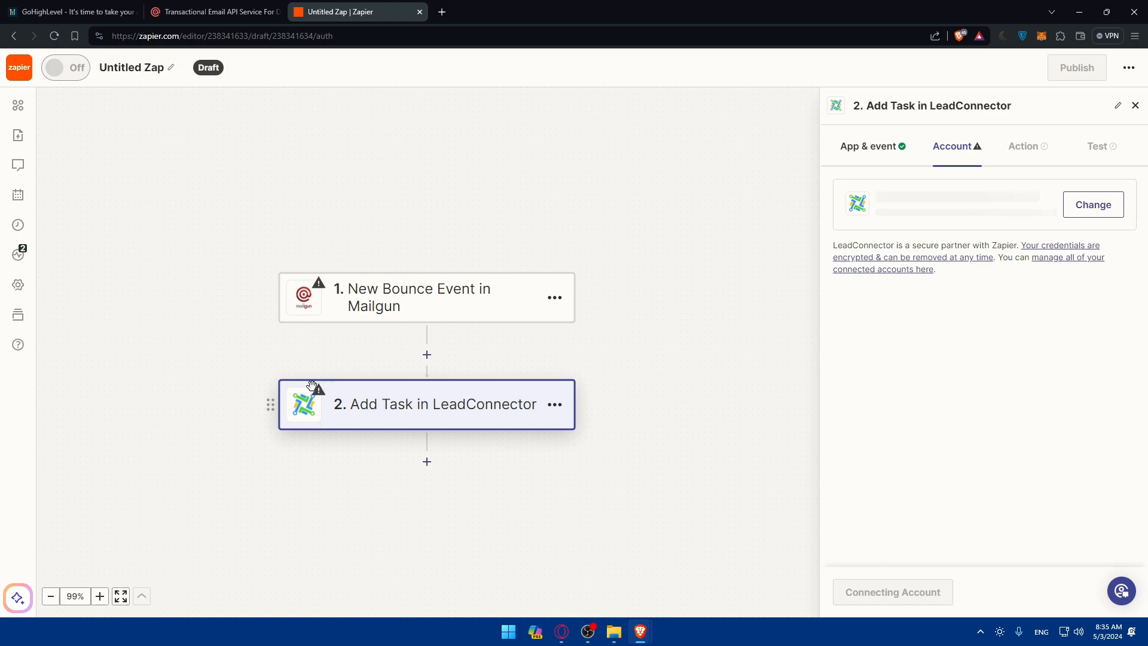
mouse_move(315, 385)
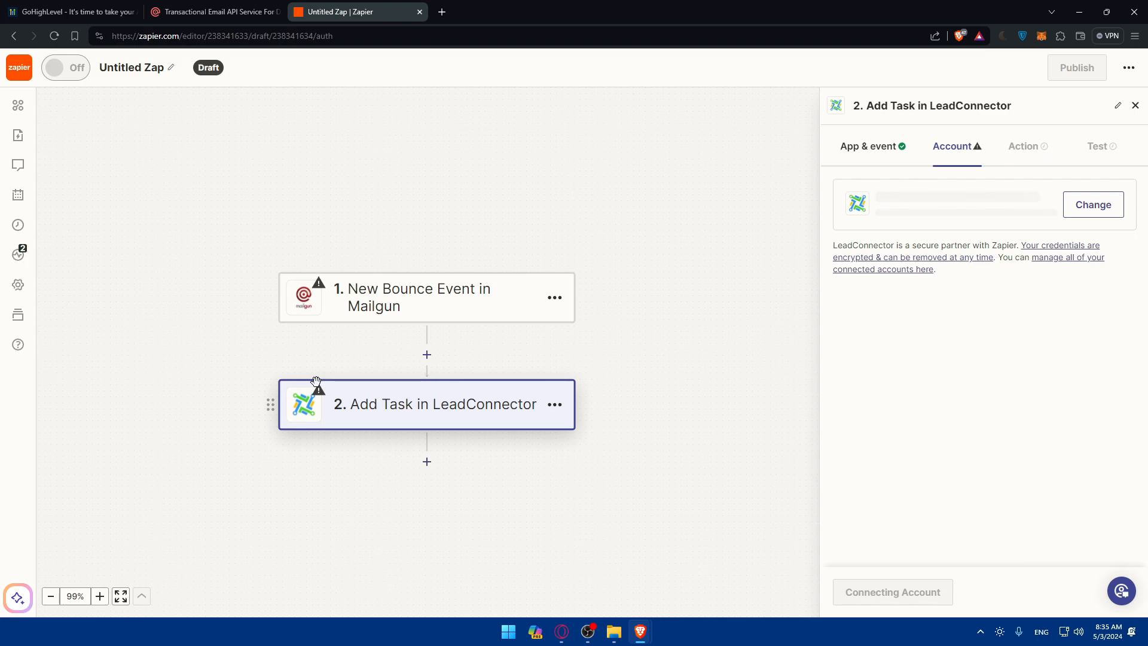
mouse_move(31, 606)
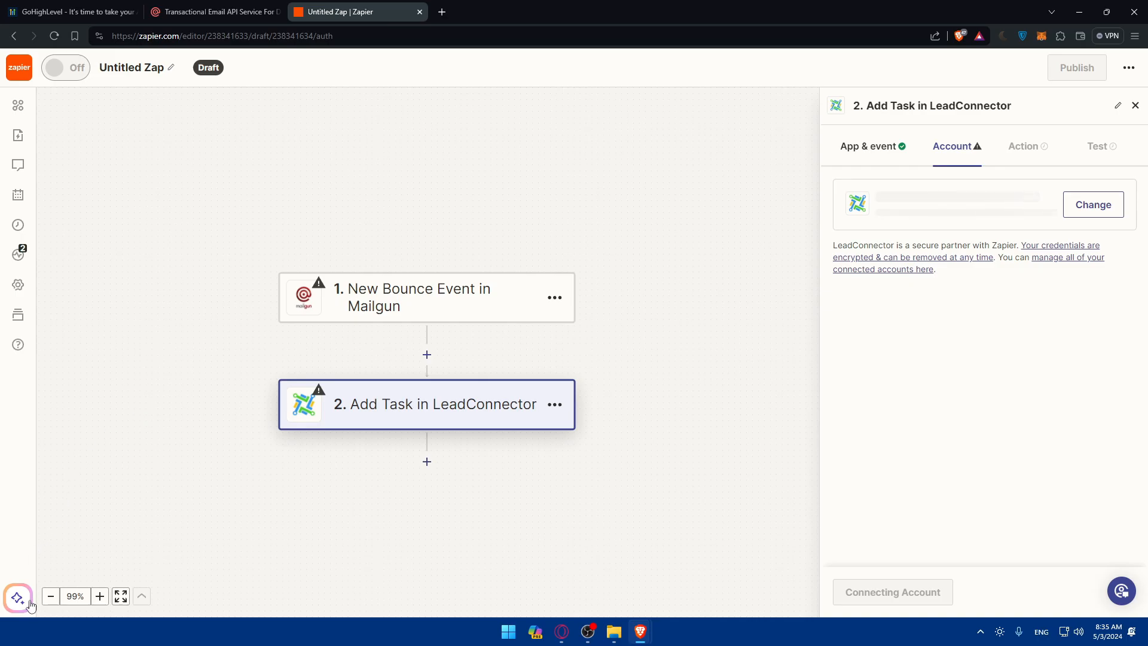
click(18, 597)
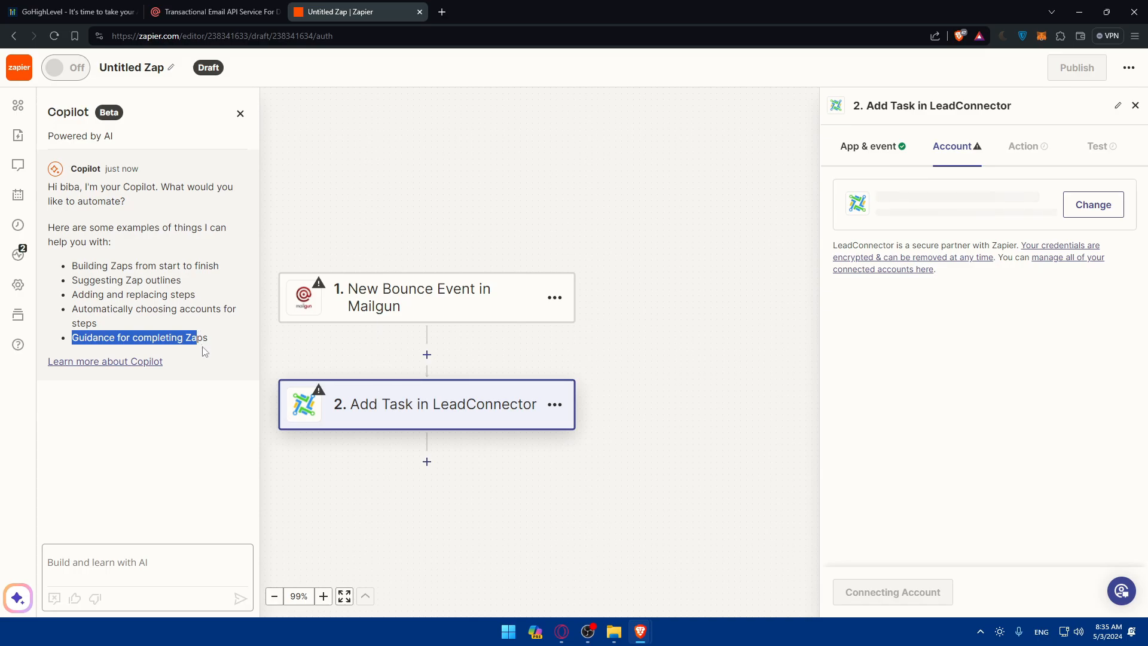
mouse_move(229, 491)
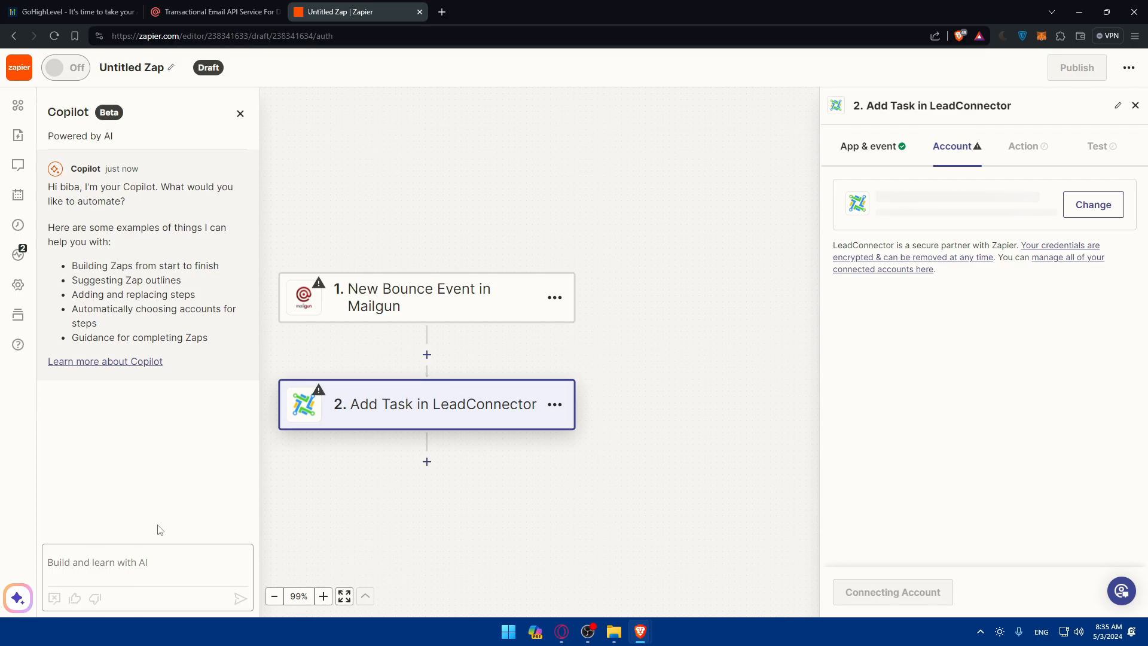
mouse_move(248, 122)
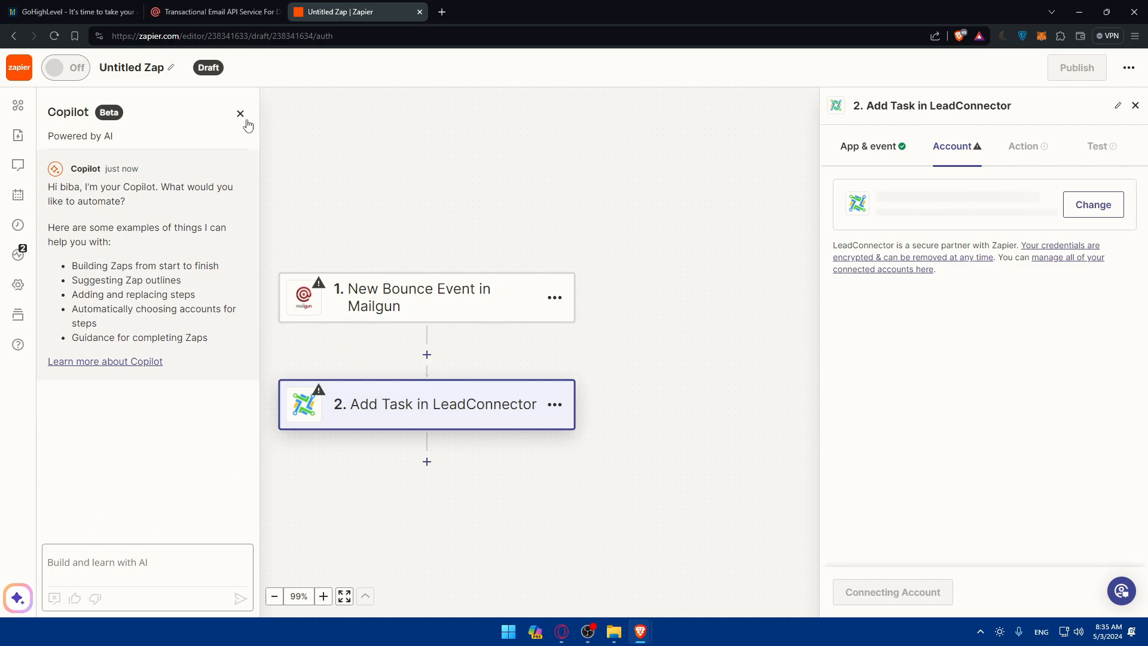
click(239, 114)
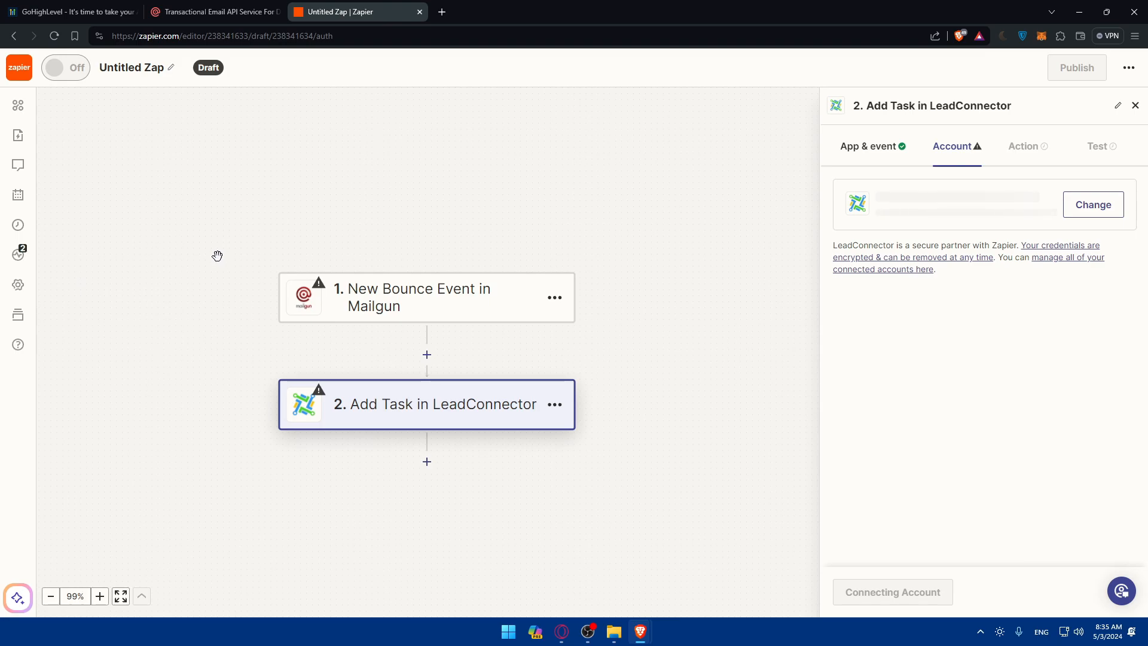
mouse_move(264, 255)
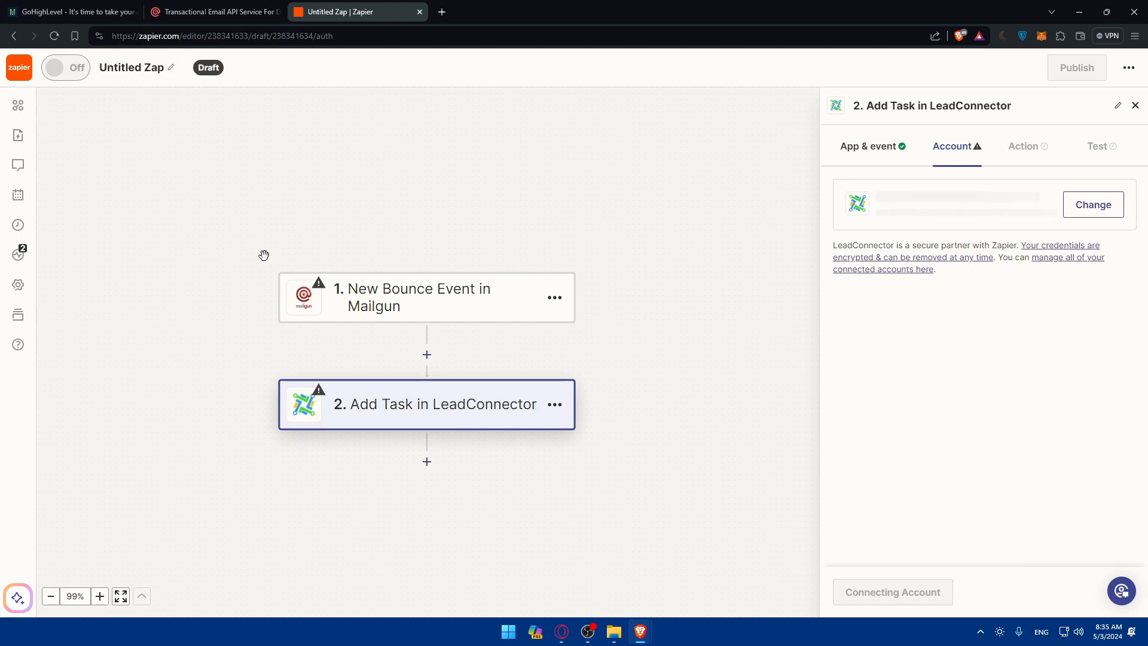
mouse_move(392, 317)
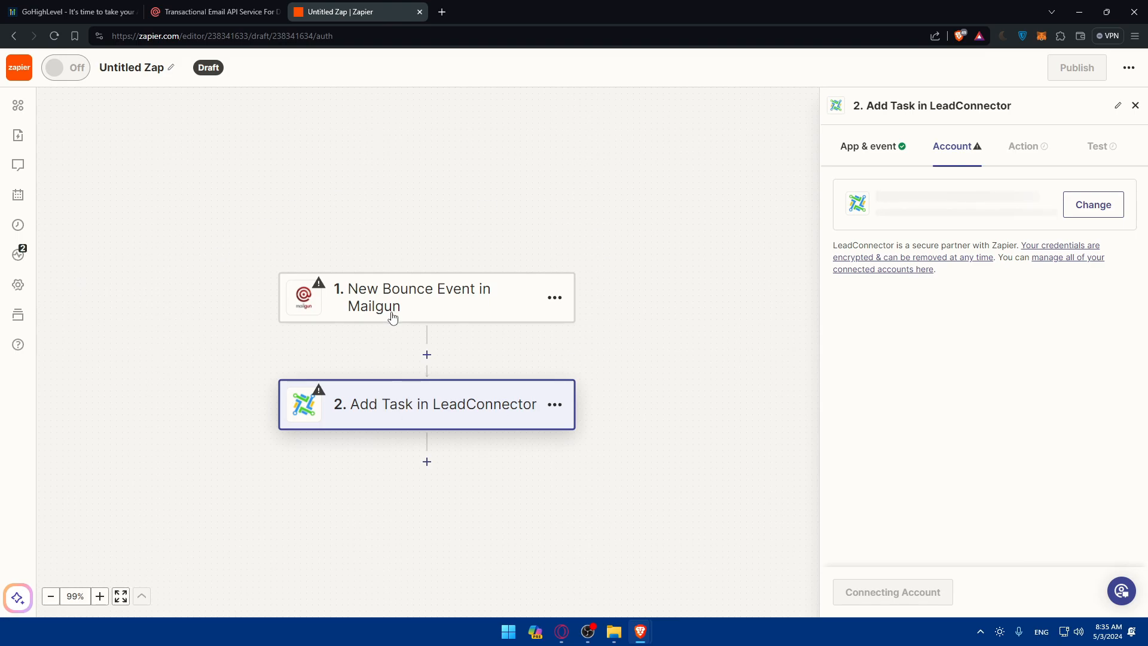
mouse_move(1076, 67)
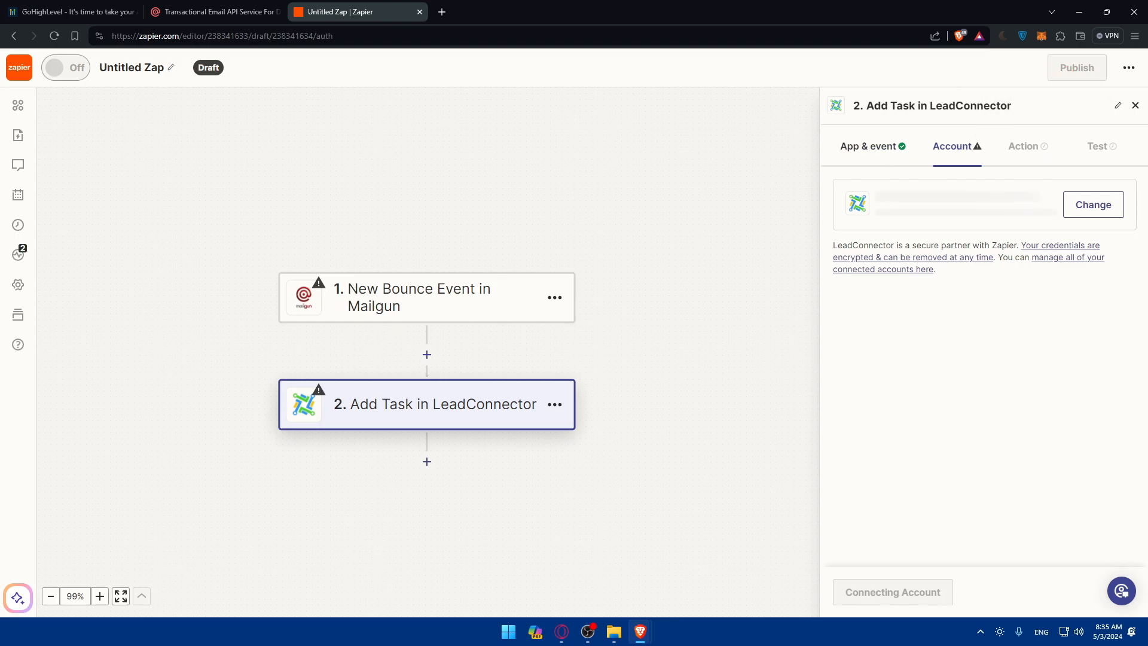
mouse_move(479, 346)
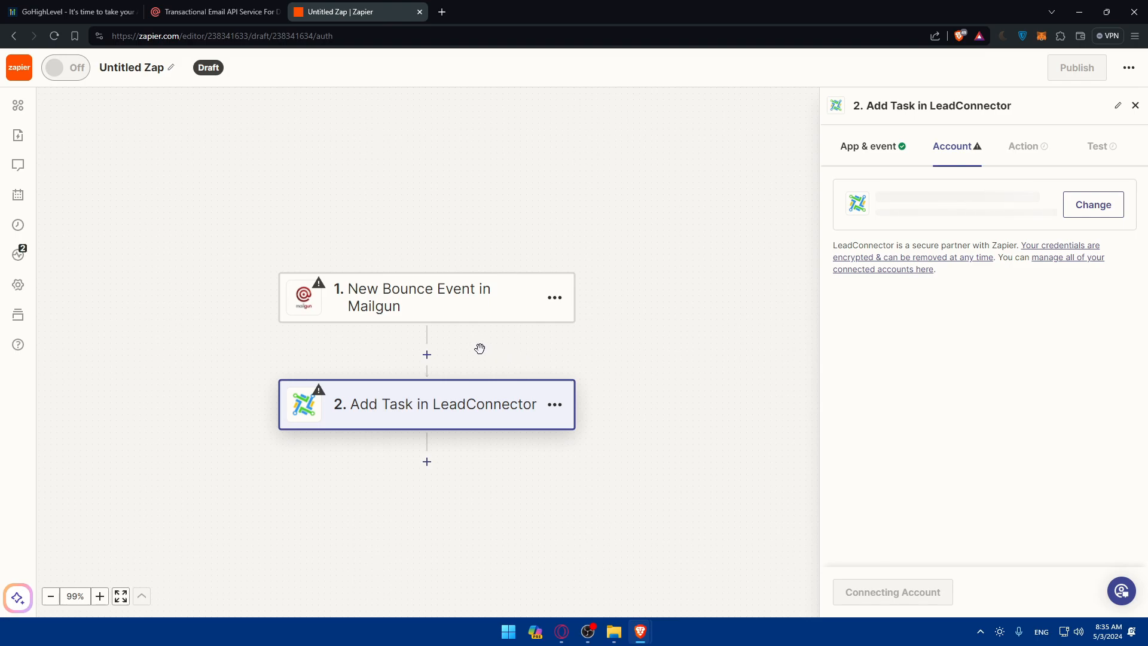
mouse_move(450, 328)
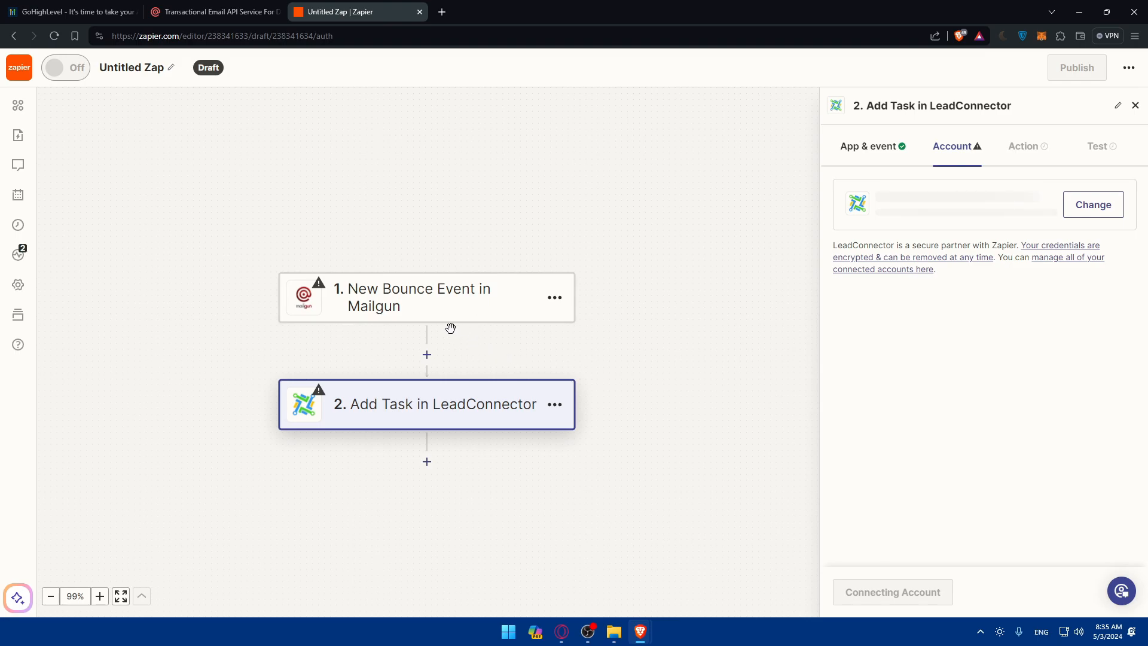
mouse_move(391, 316)
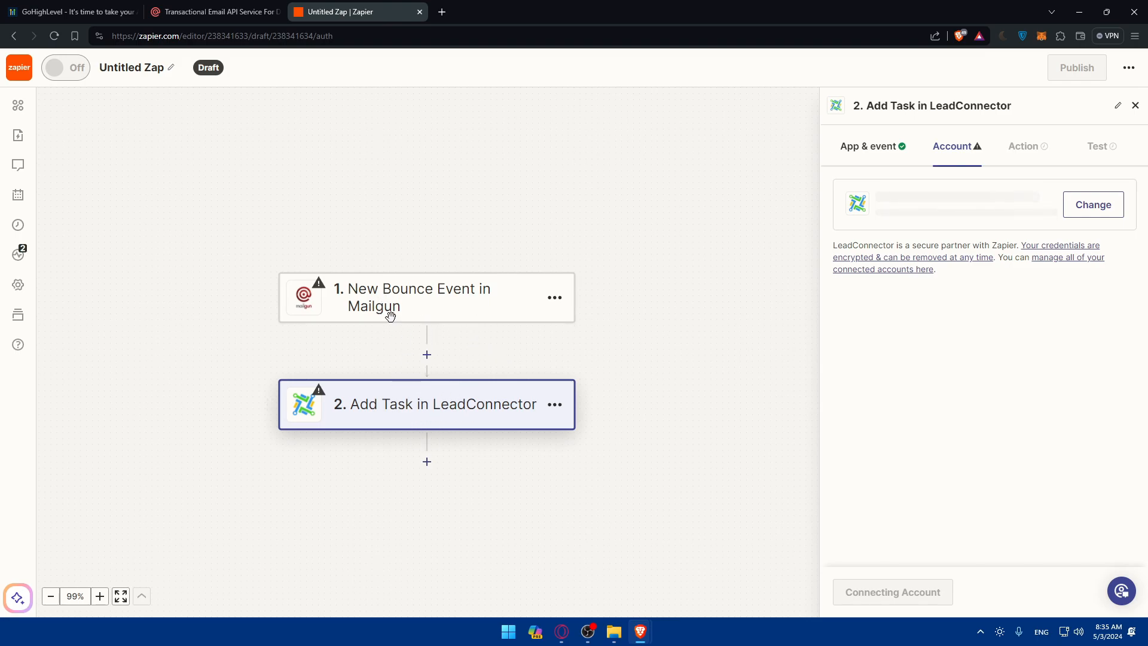
mouse_move(400, 388)
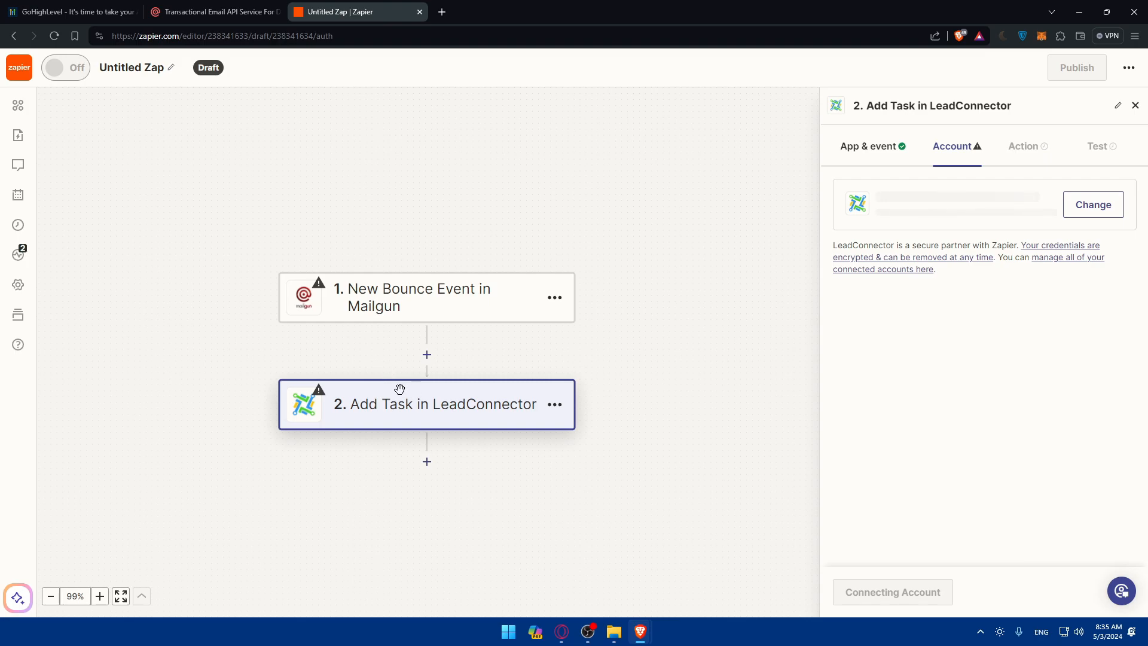
mouse_move(76, 123)
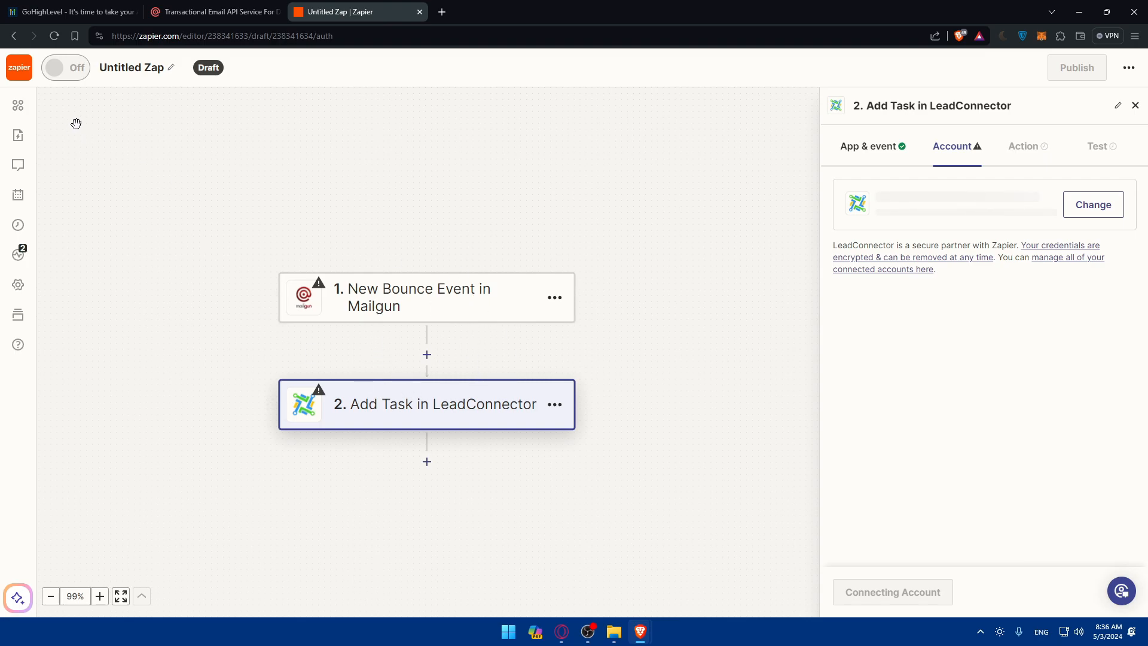
mouse_move(436, 318)
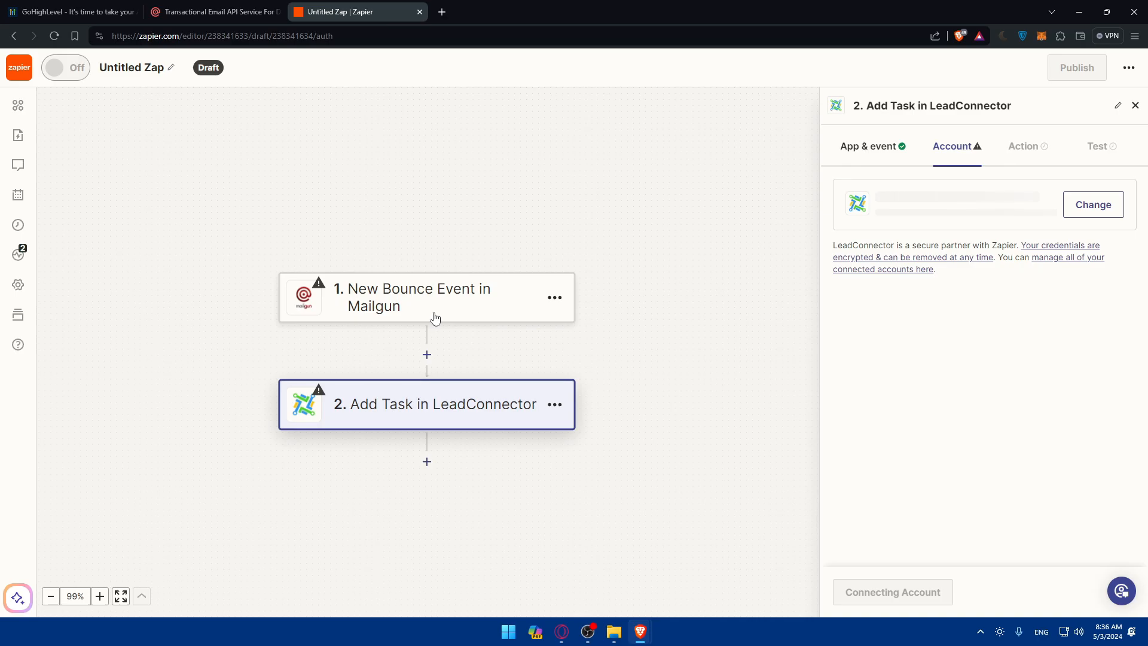
Review the Mailgun trigger and LeadConnector action event lists, keeping Add Task selected.
click(868, 146)
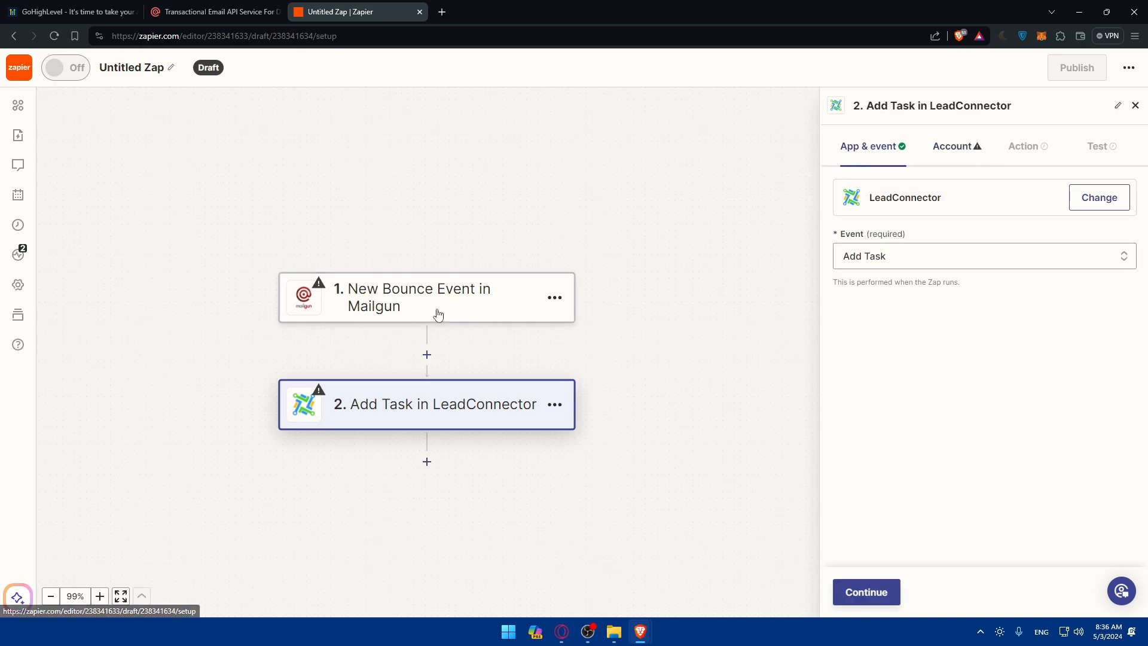
click(412, 297)
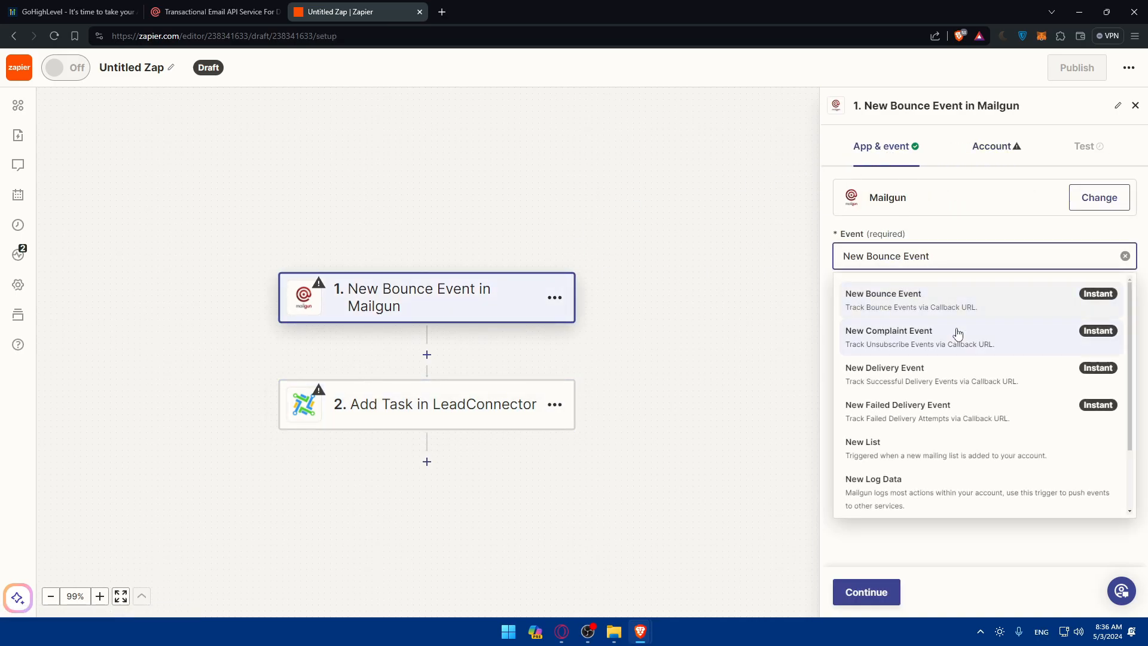
click(426, 403)
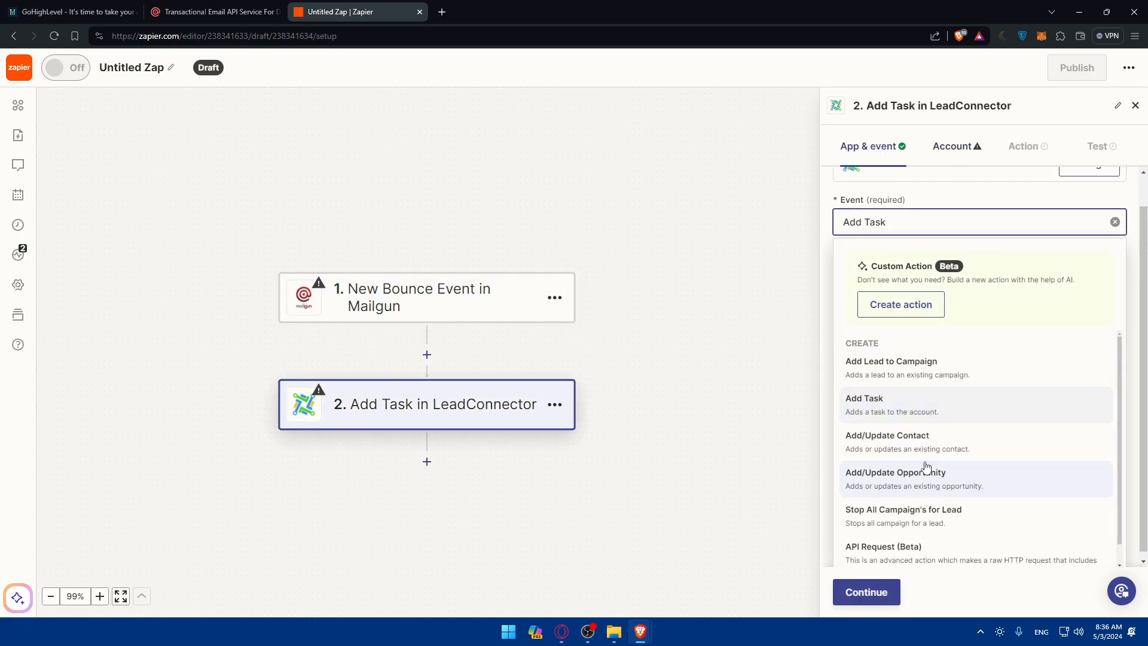
mouse_move(913, 539)
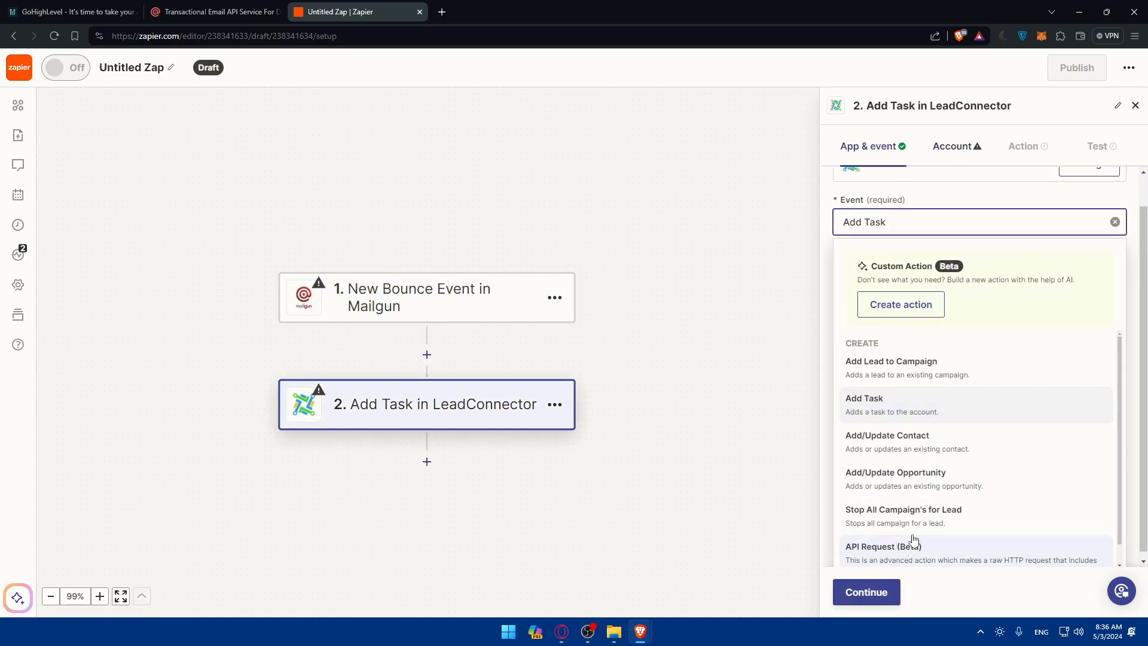
click(864, 398)
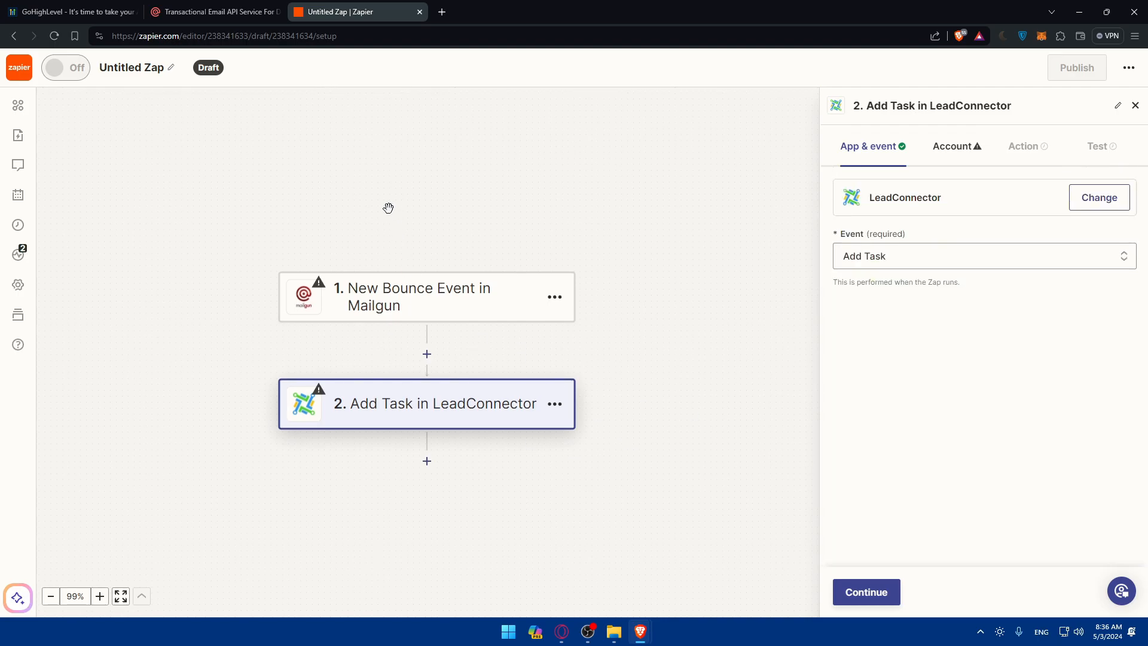
mouse_move(337, 206)
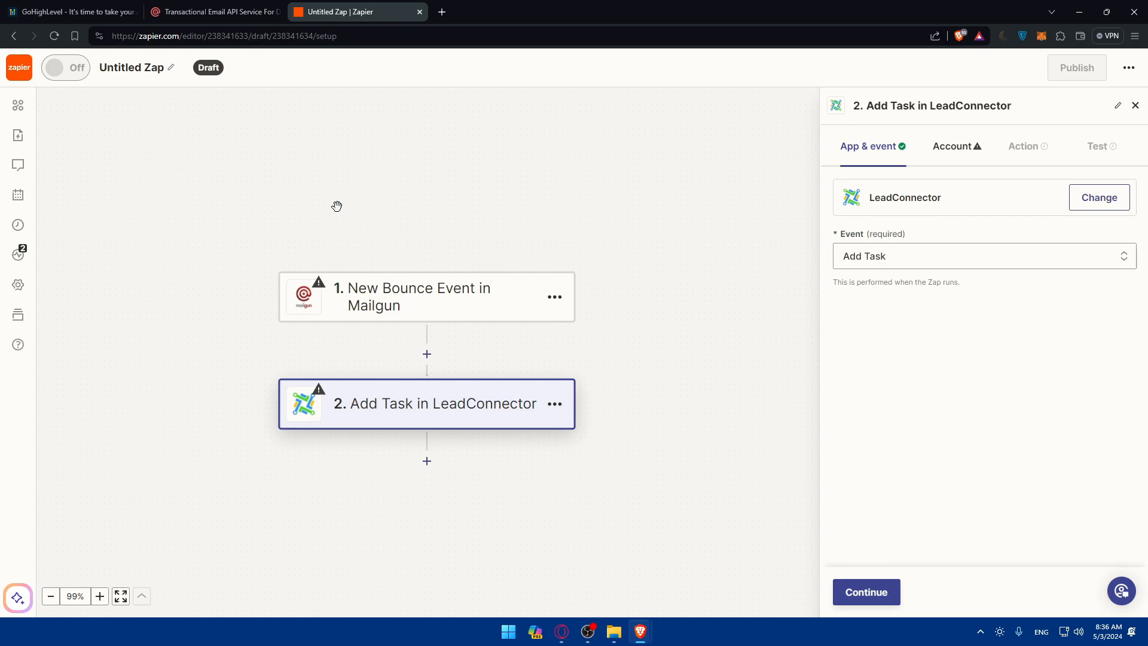
mouse_move(1010, 304)
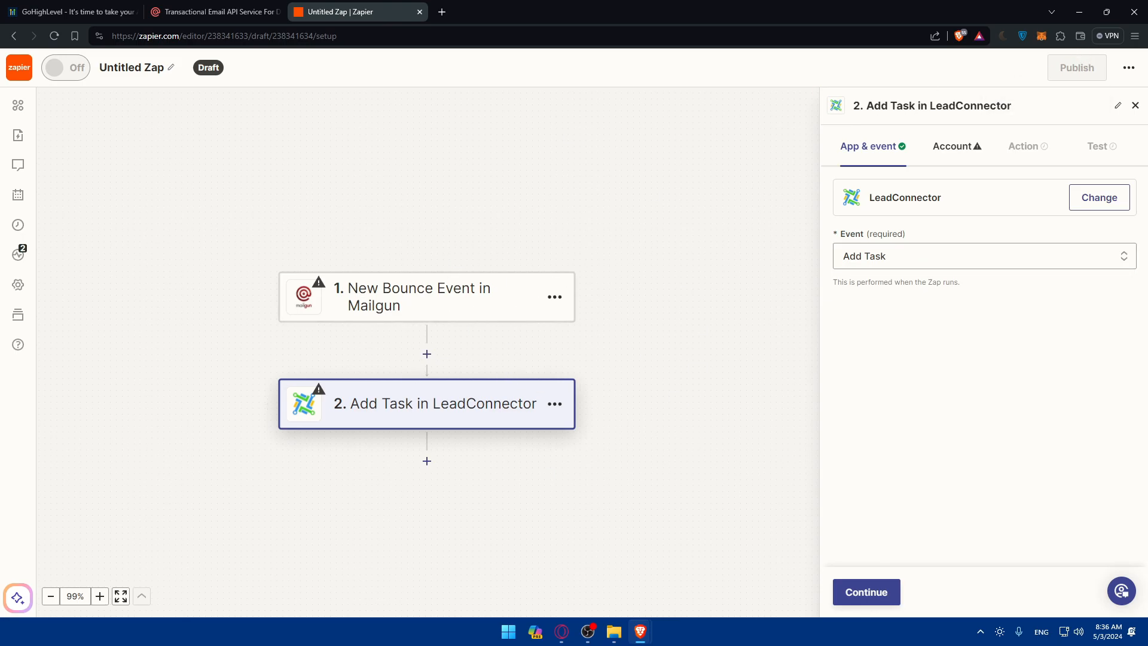
Zoom the Zap canvas out to 50% and start a new blank browser tab.
click(50, 596)
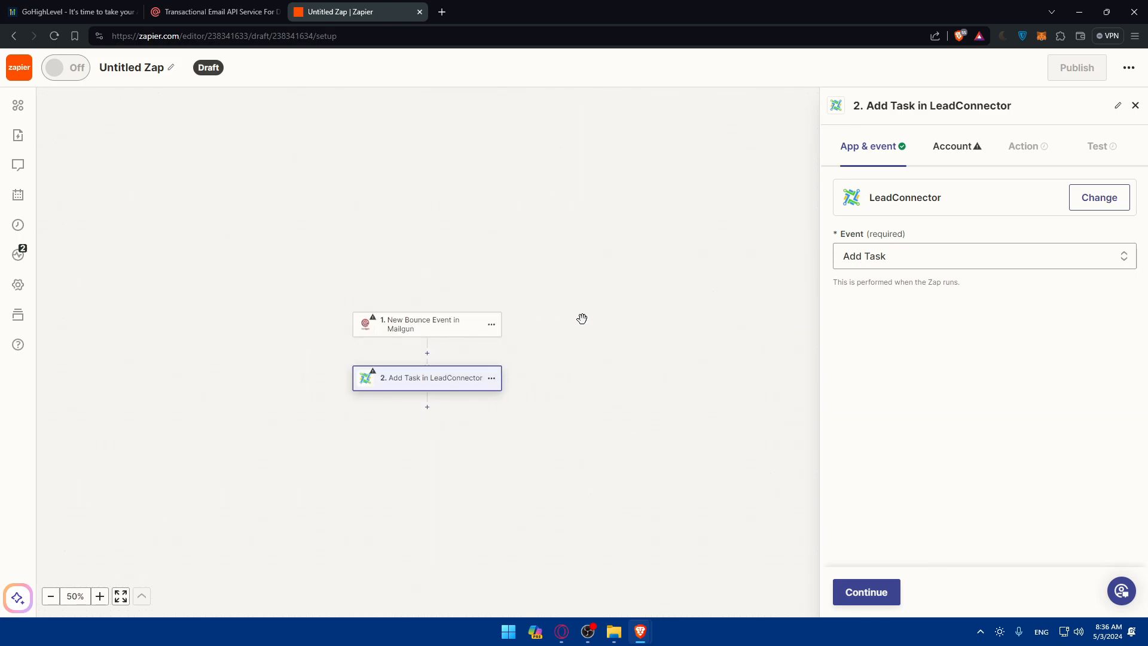
mouse_move(427, 356)
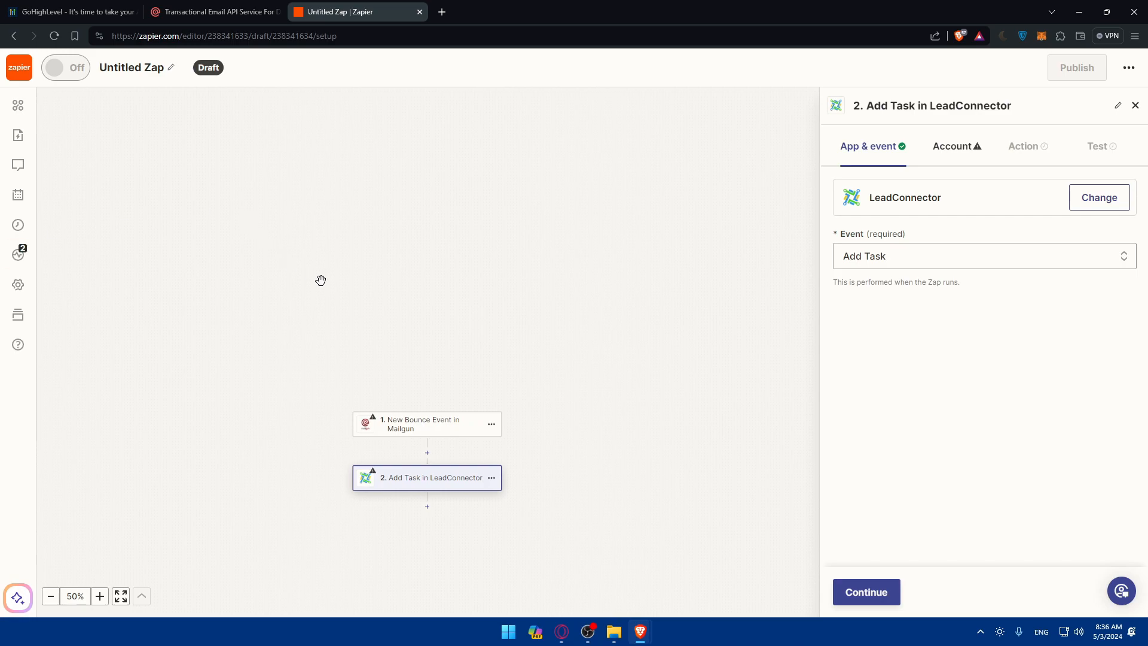
mouse_move(313, 312)
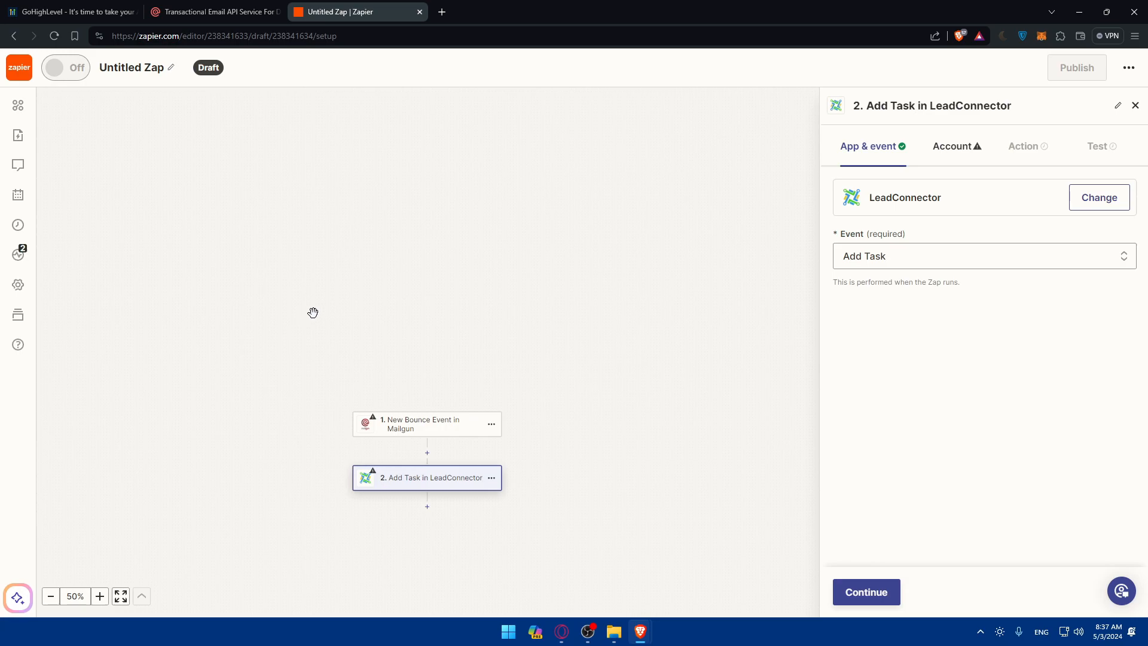
mouse_move(180, 116)
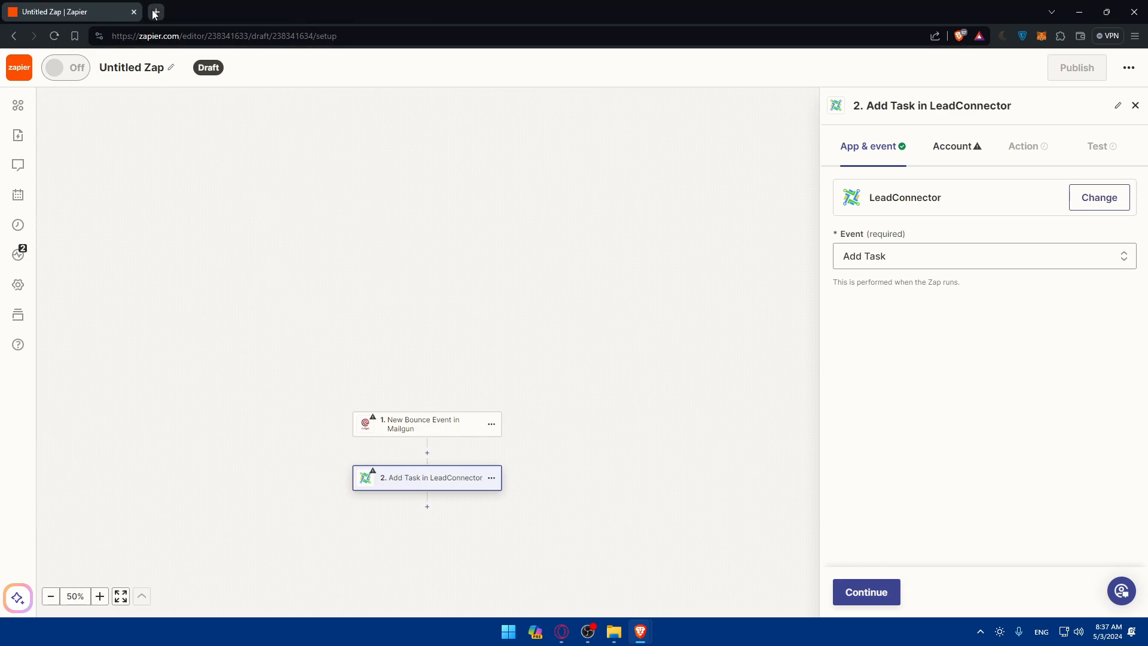
click(155, 12)
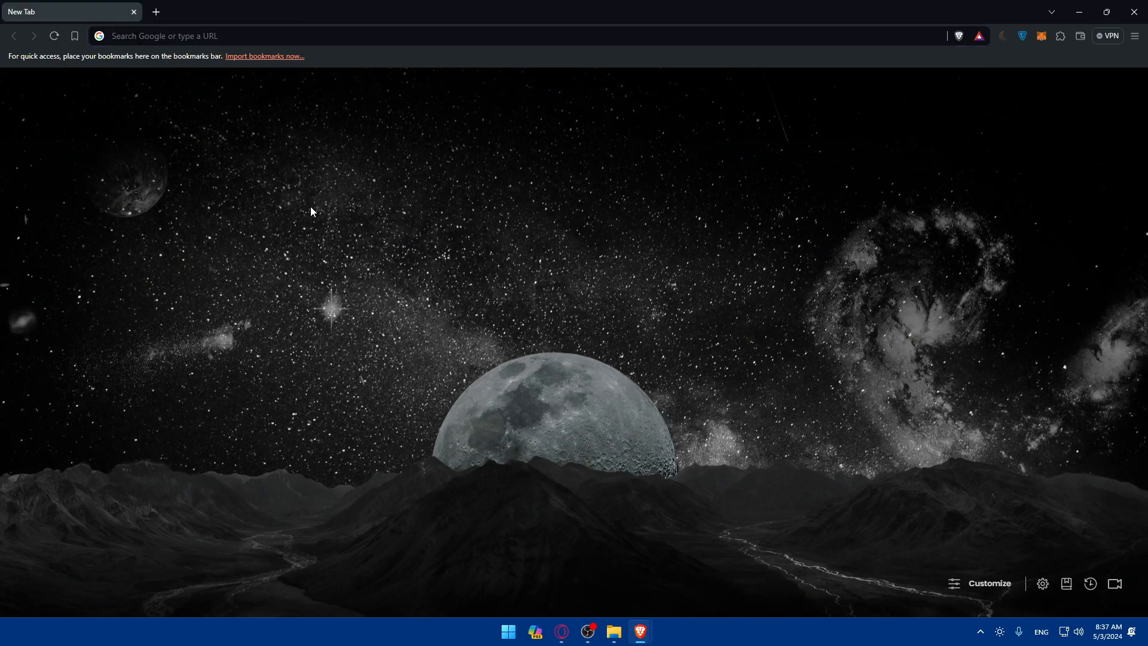